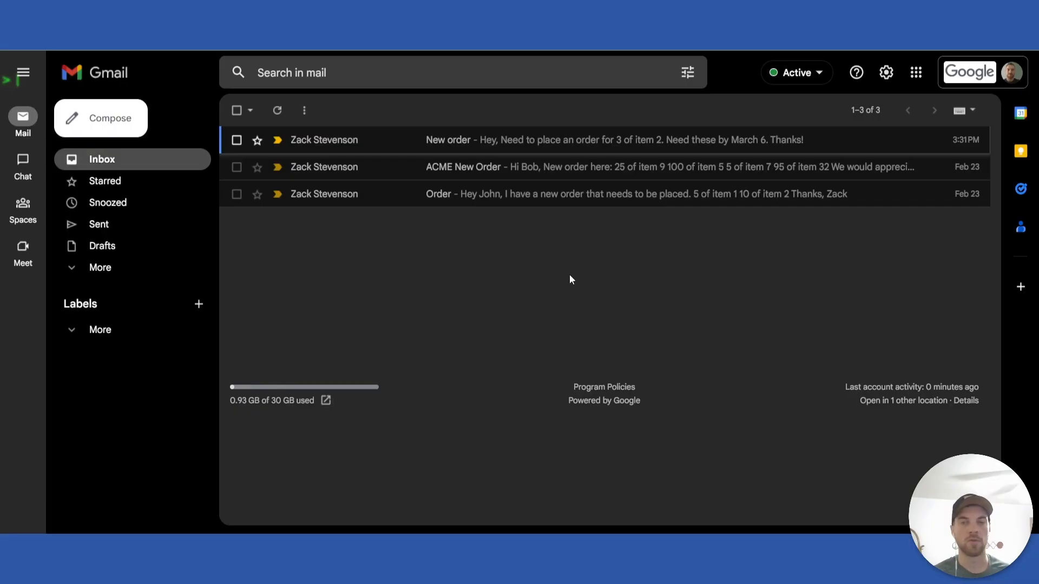
pyautogui.moveTo(474, 155)
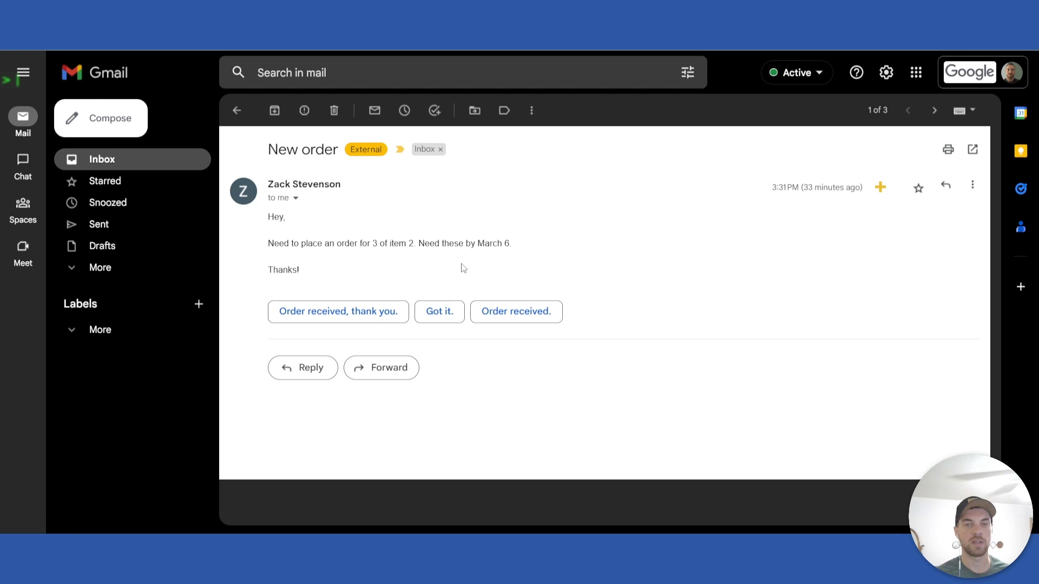
pyautogui.moveTo(628, 364)
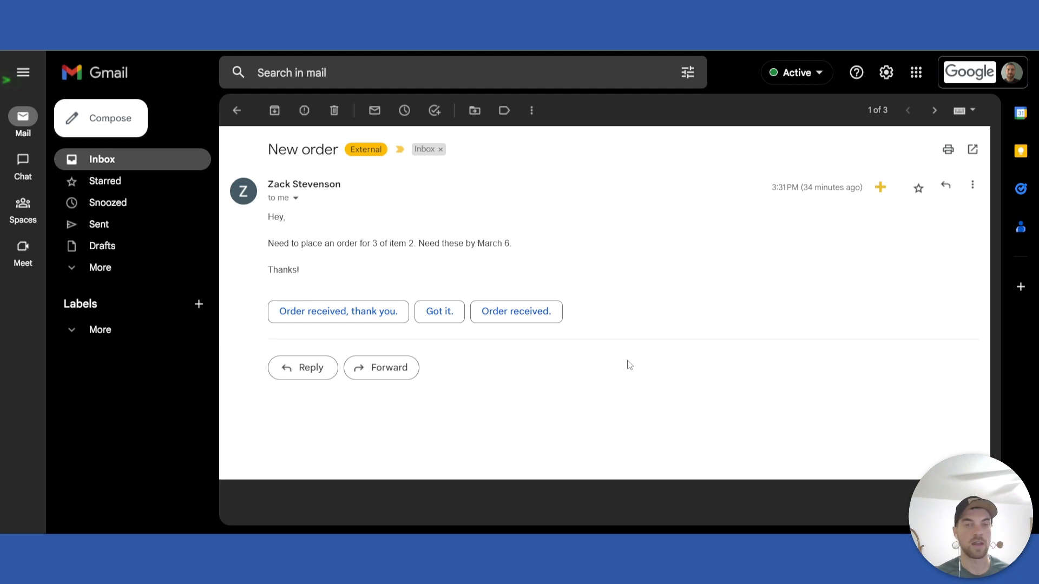
pyautogui.moveTo(608, 272)
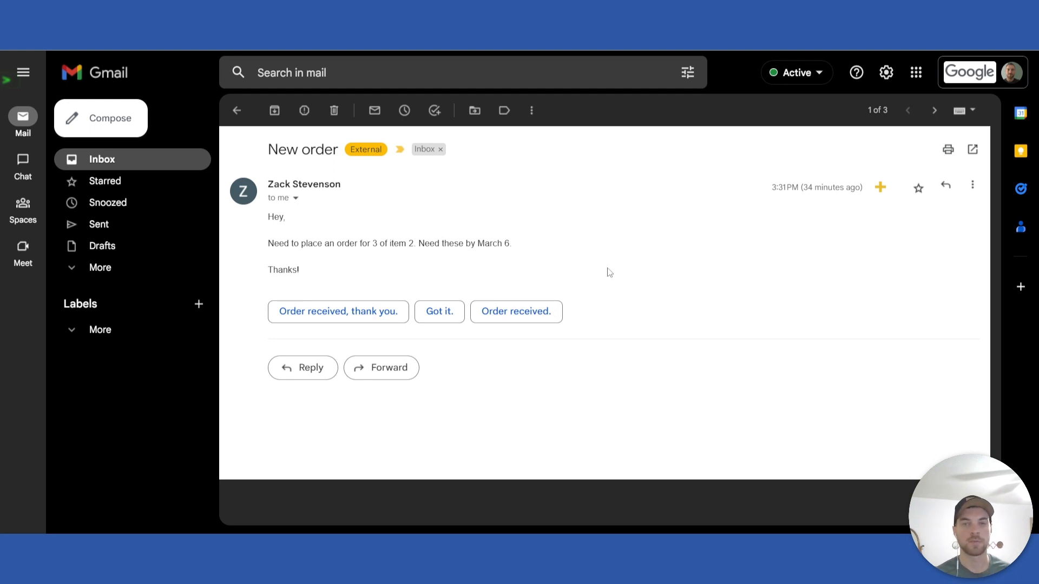
pyautogui.moveTo(761, 258)
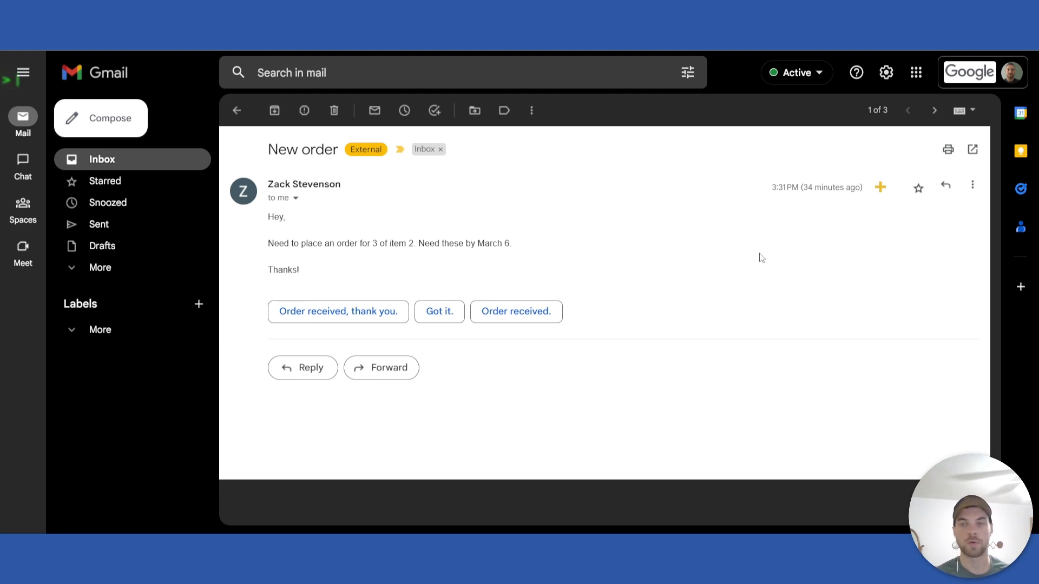
pyautogui.moveTo(880, 187)
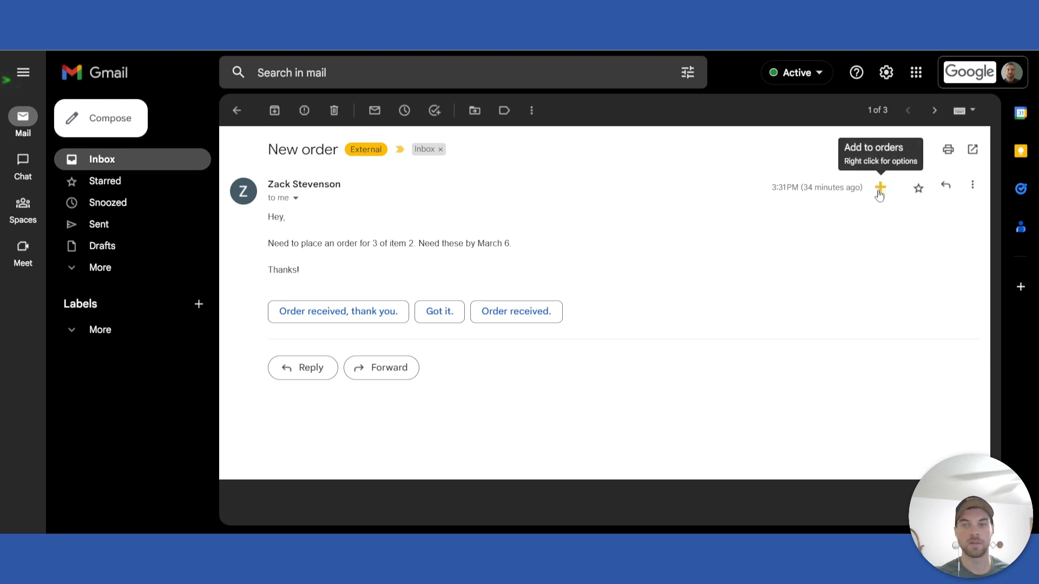
# - Begin a new order from the email via the Add to orders add-on and select Test Corp as submitting company
pyautogui.click(880, 187)
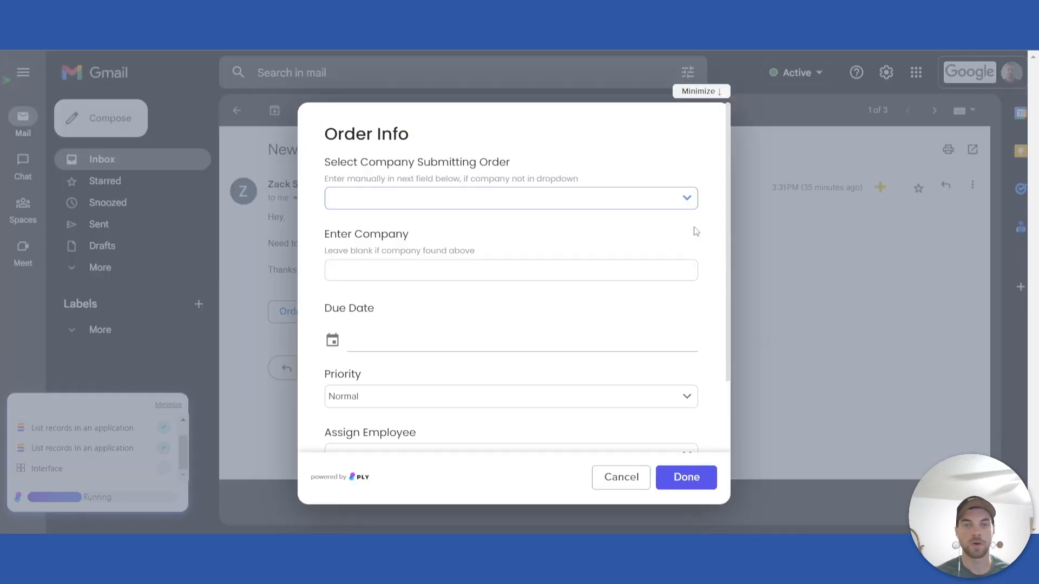
pyautogui.click(509, 198)
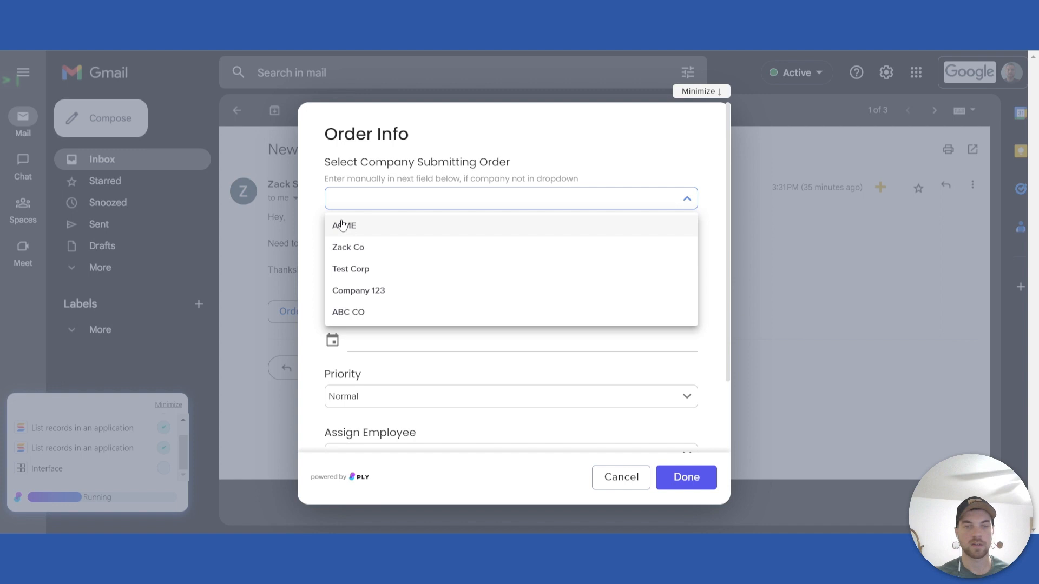
pyautogui.moveTo(350, 268)
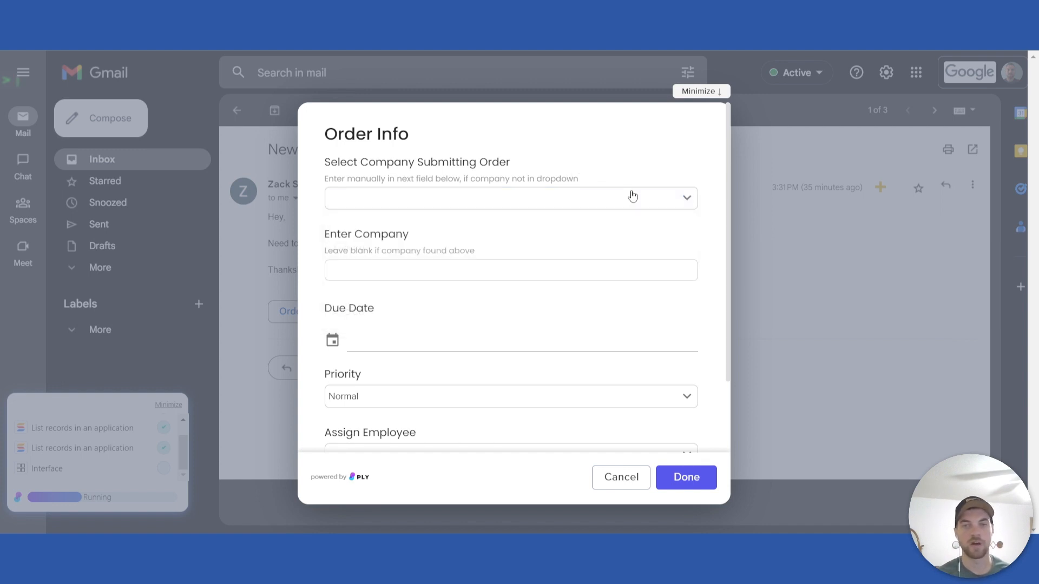
pyautogui.click(510, 197)
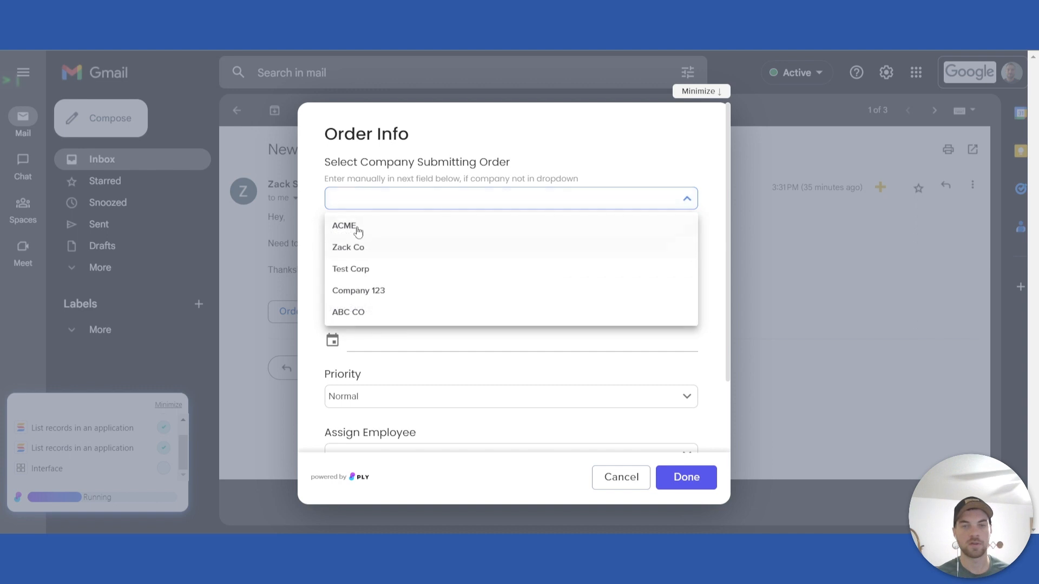
pyautogui.moveTo(349, 311)
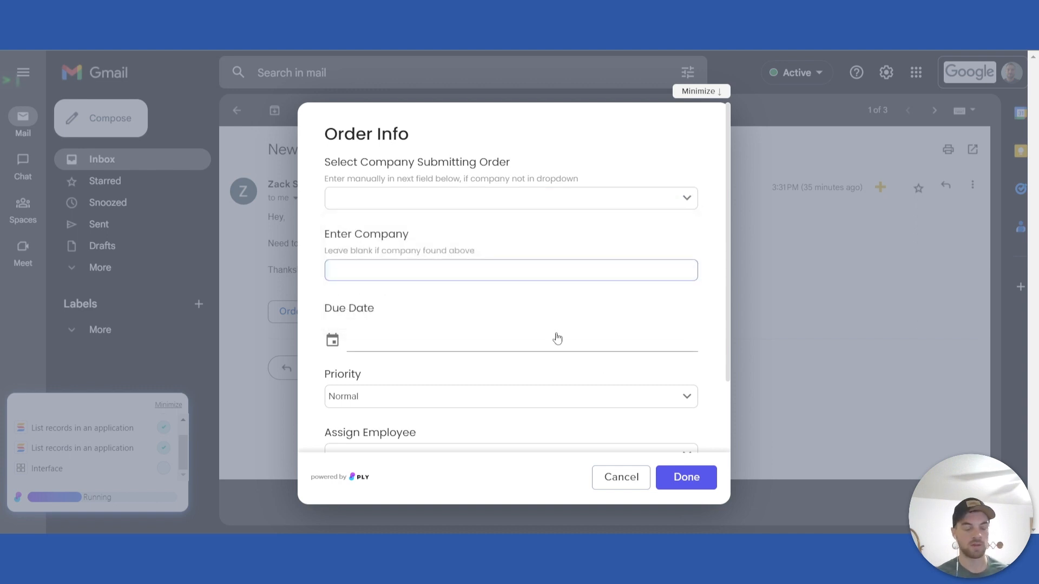
pyautogui.moveTo(510, 314)
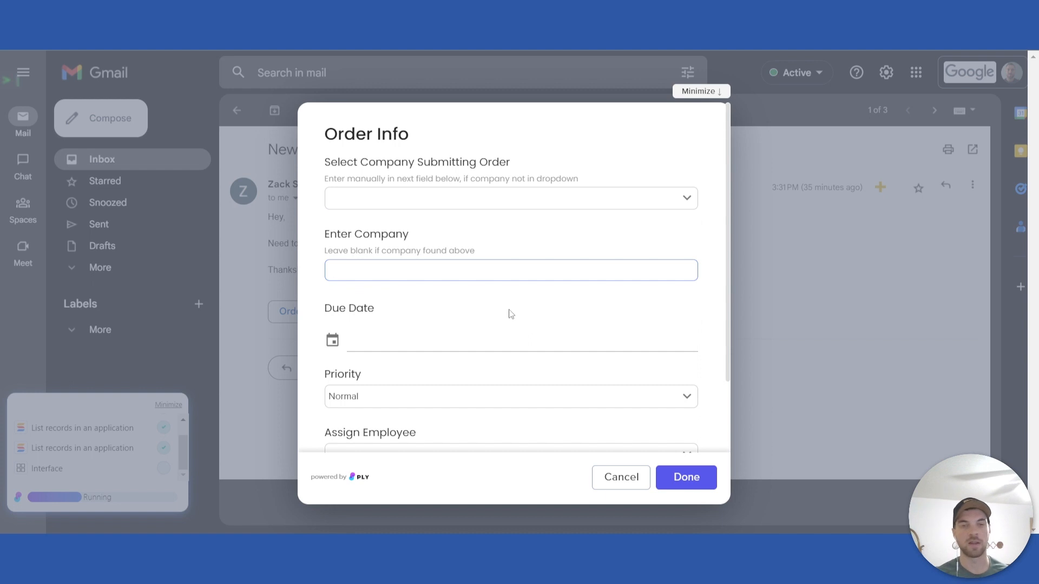
pyautogui.click(687, 197)
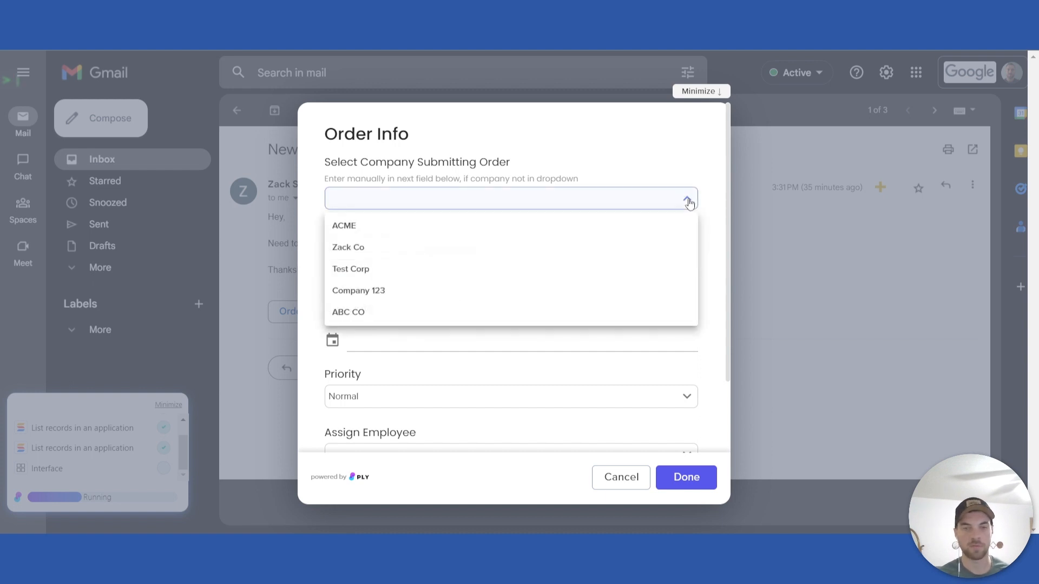
pyautogui.click(350, 269)
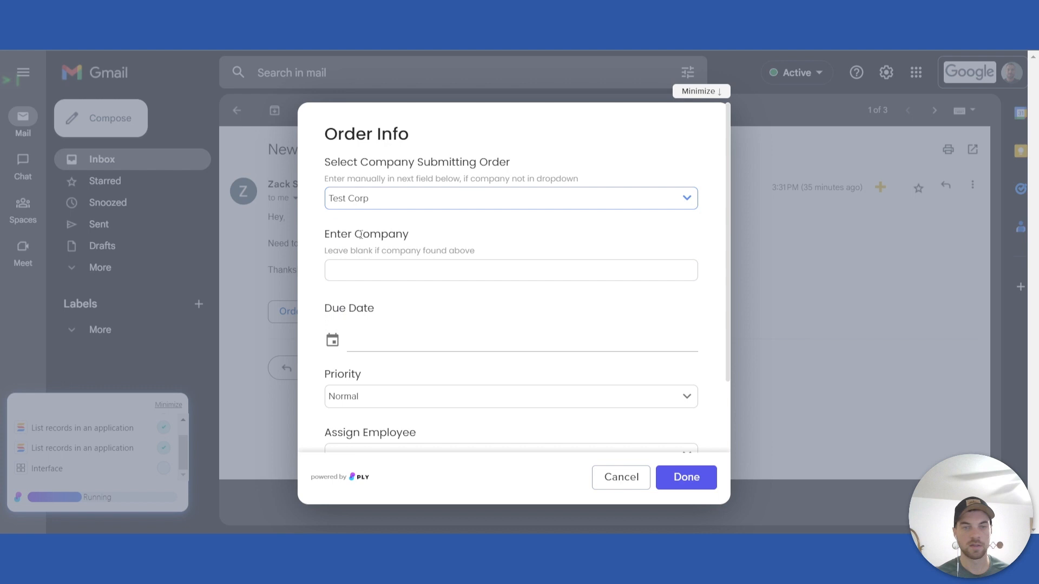
# - Set the order's due date to March 7, 2023
pyautogui.scroll(-3)
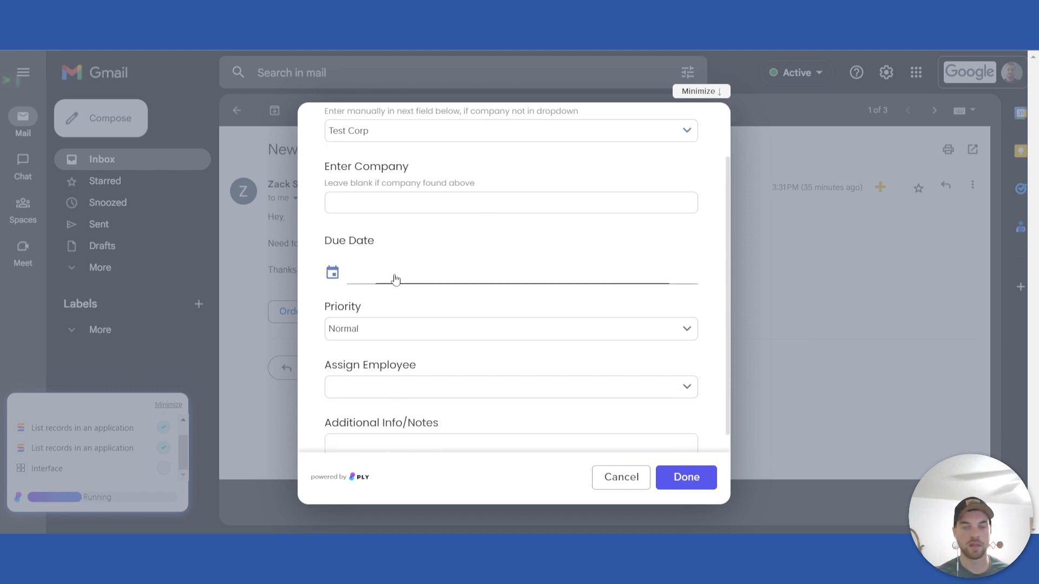
pyautogui.click(332, 273)
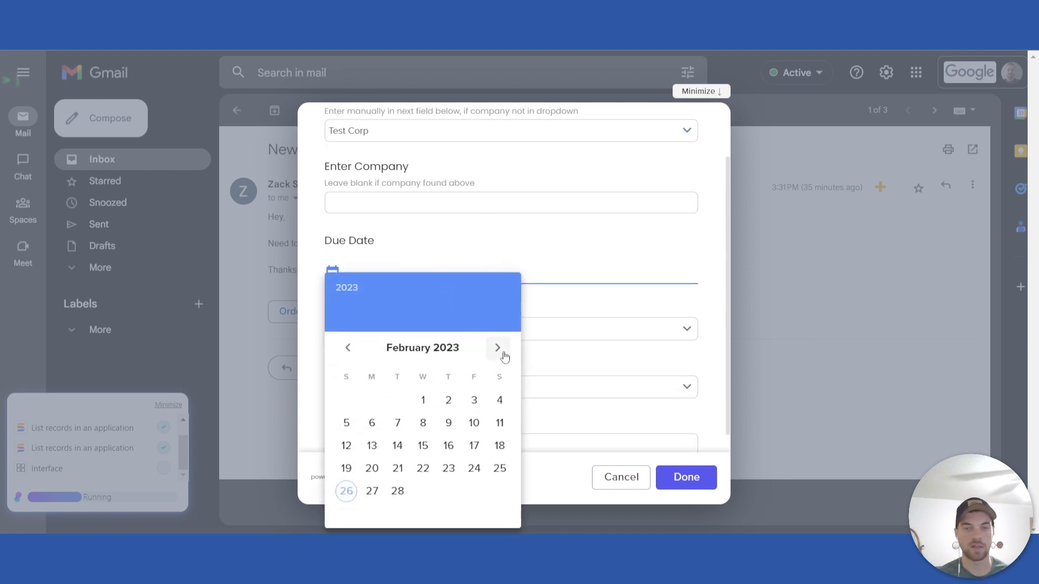
pyautogui.click(498, 347)
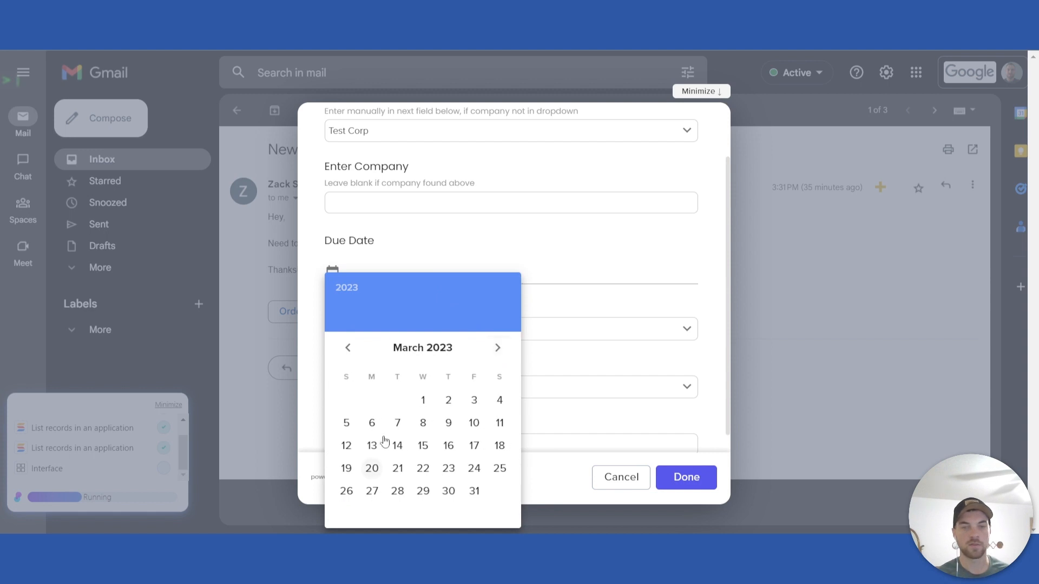
pyautogui.click(397, 422)
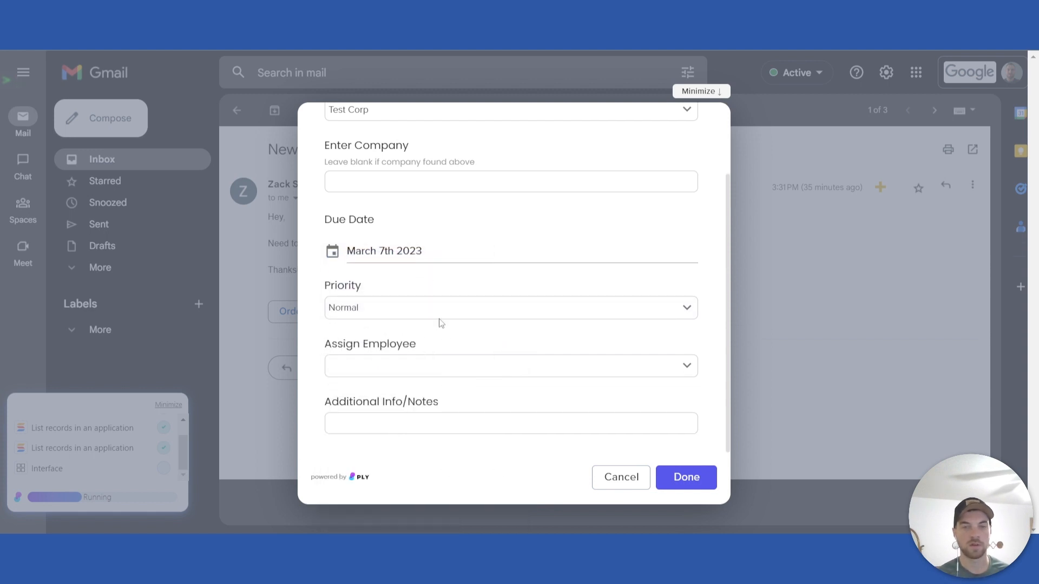
# - Keep Normal priority, assign employee 001, and submit the order with Done
pyautogui.click(509, 308)
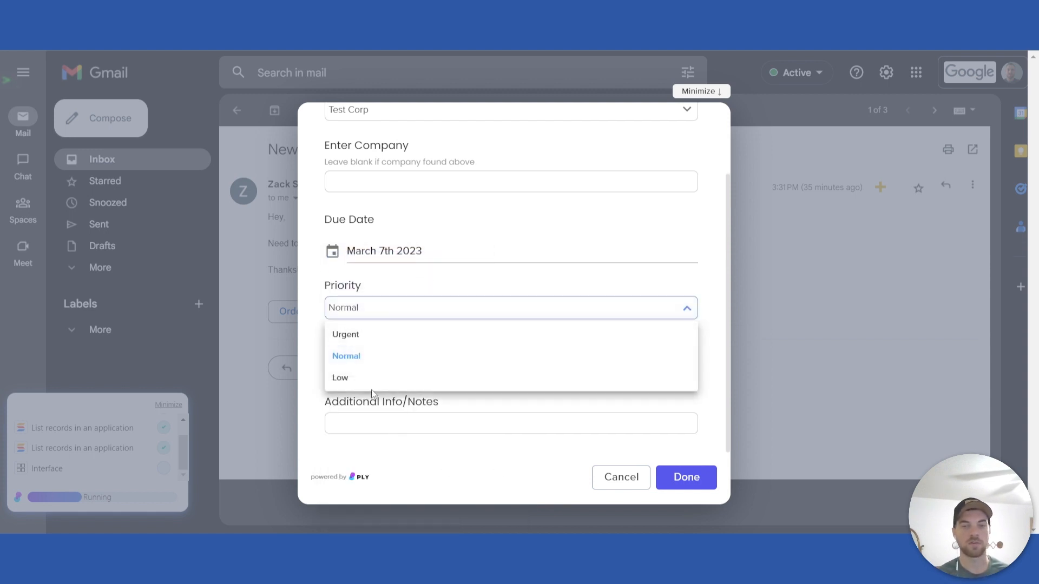
pyautogui.moveTo(358, 362)
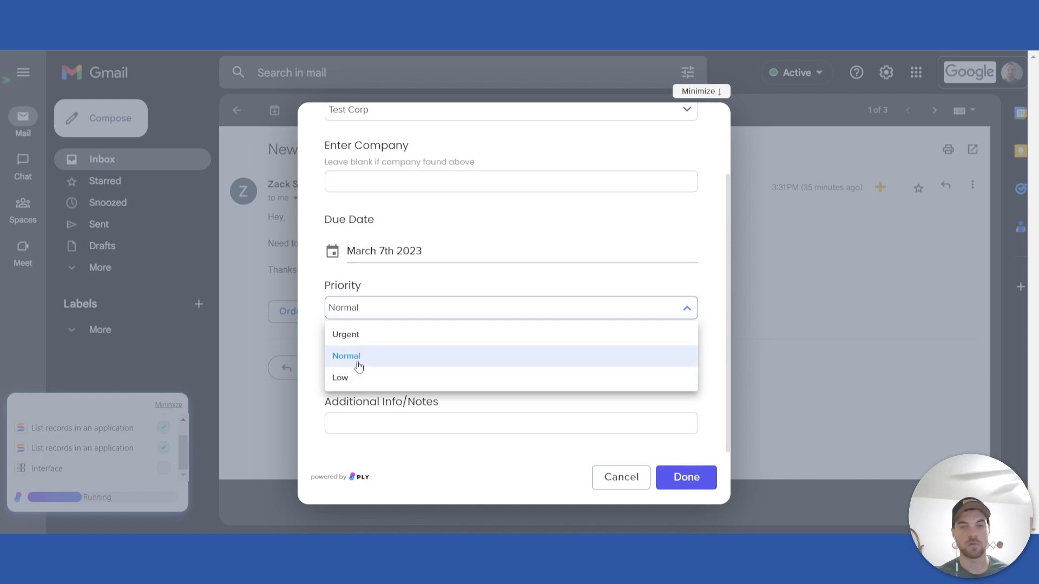
pyautogui.click(346, 356)
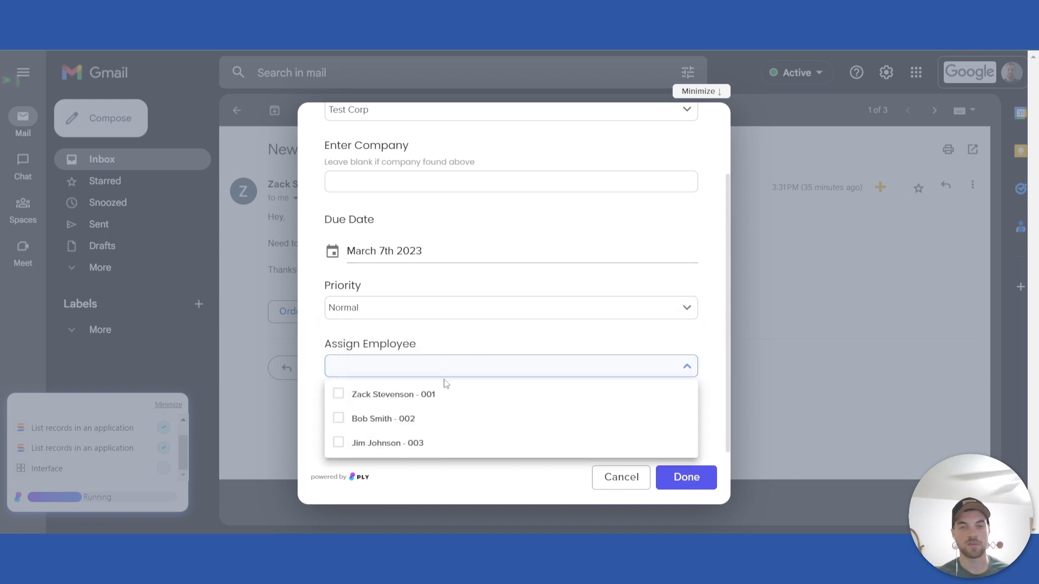
pyautogui.moveTo(416, 390)
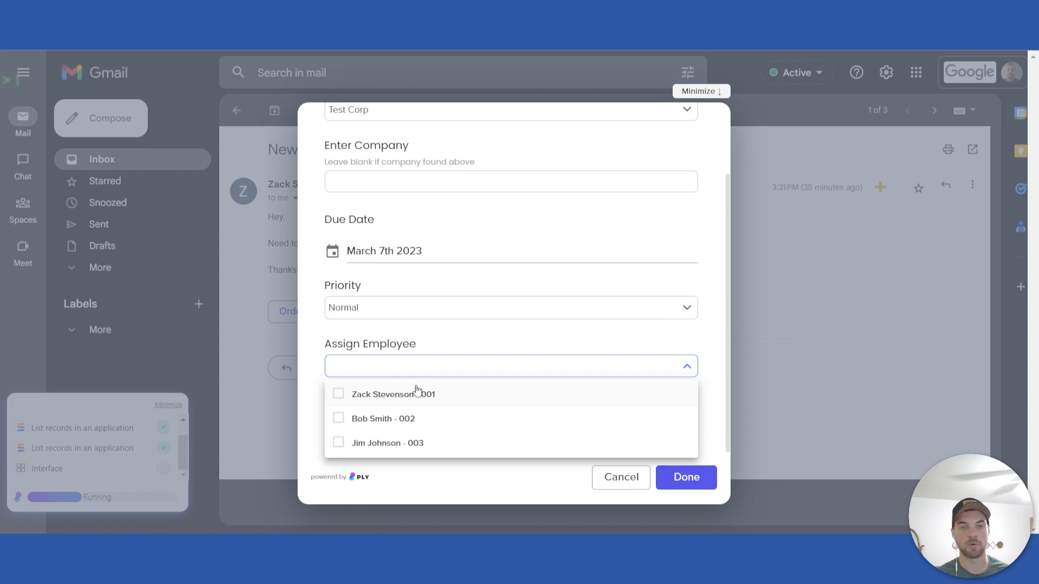
pyautogui.moveTo(356, 404)
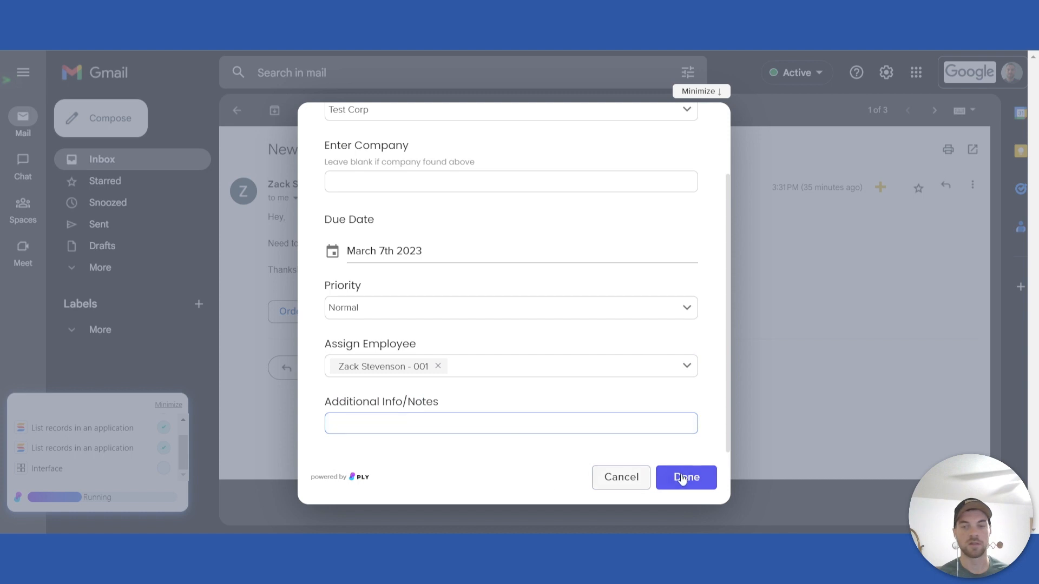
pyautogui.click(685, 478)
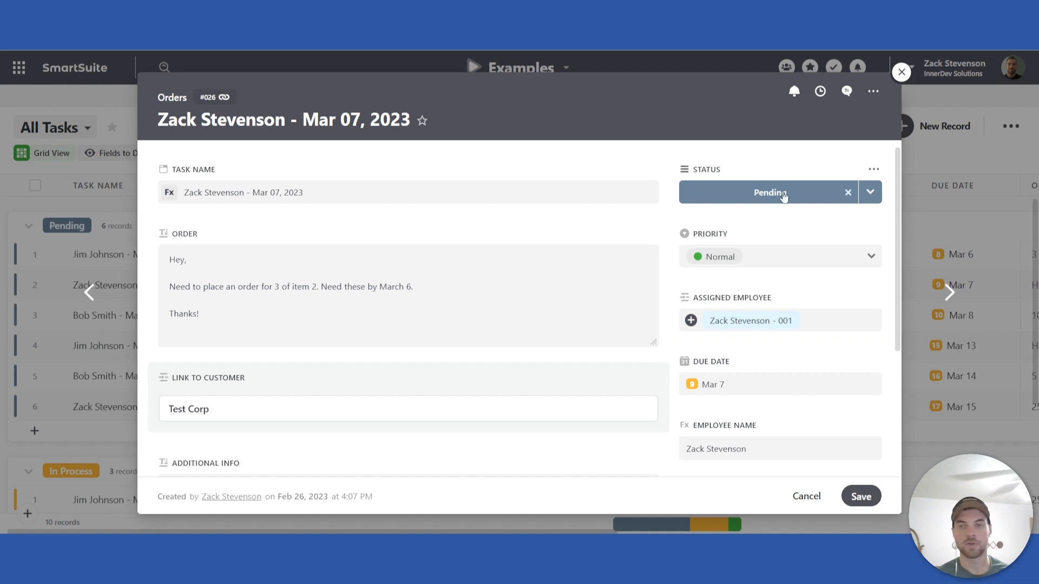
pyautogui.moveTo(806, 226)
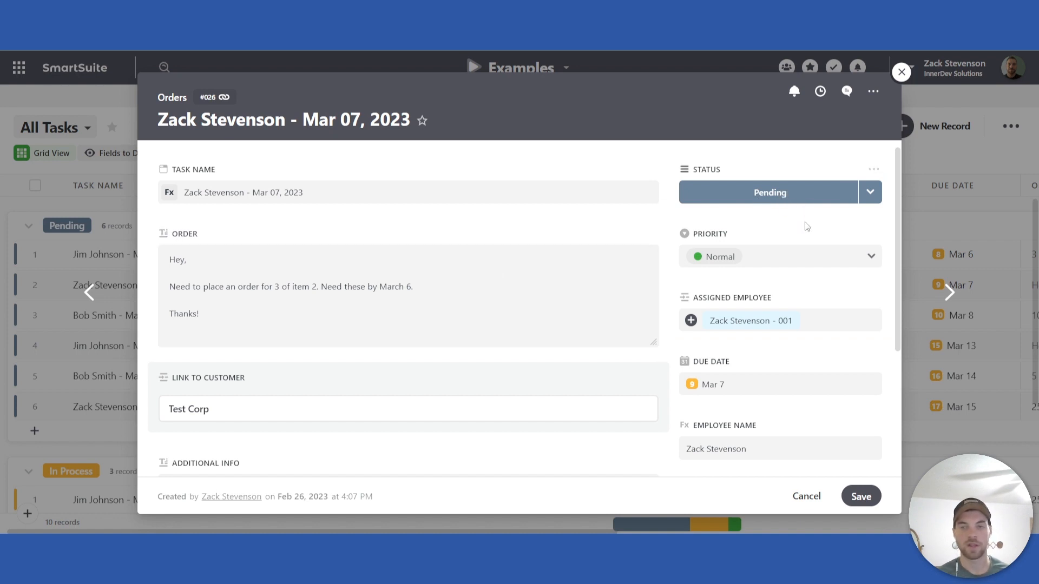
# - Scroll the new order record to reach the Order text and remove the 'Thanks!' sign-off
pyautogui.scroll(-3)
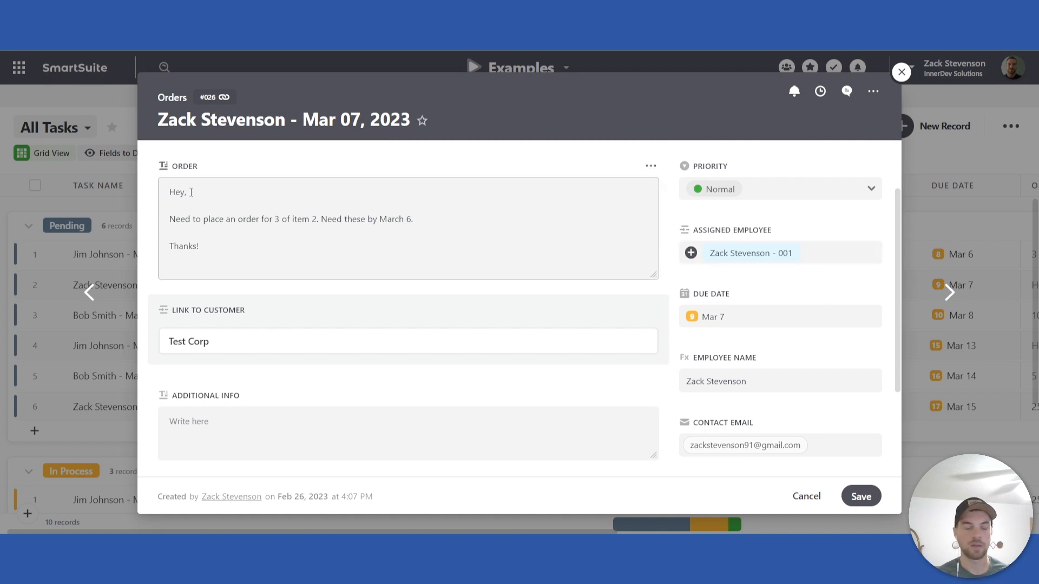
pyautogui.scroll(3)
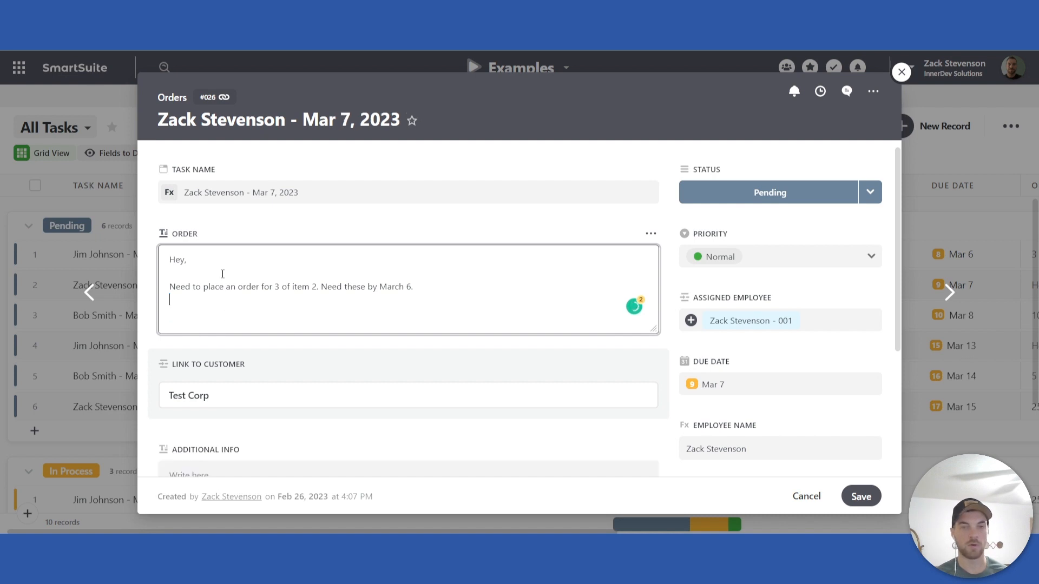
# - Delete the 'Hey,' greeting and extra sentence wording so the Order text reads '3 of item 2'
pyautogui.press('backspace')
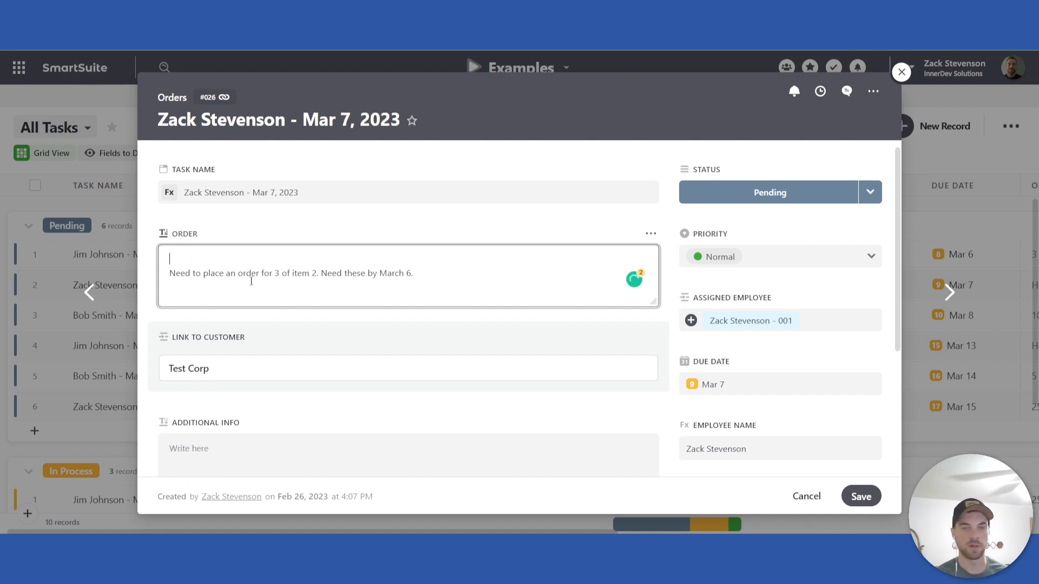
pyautogui.doubleClick(264, 272)
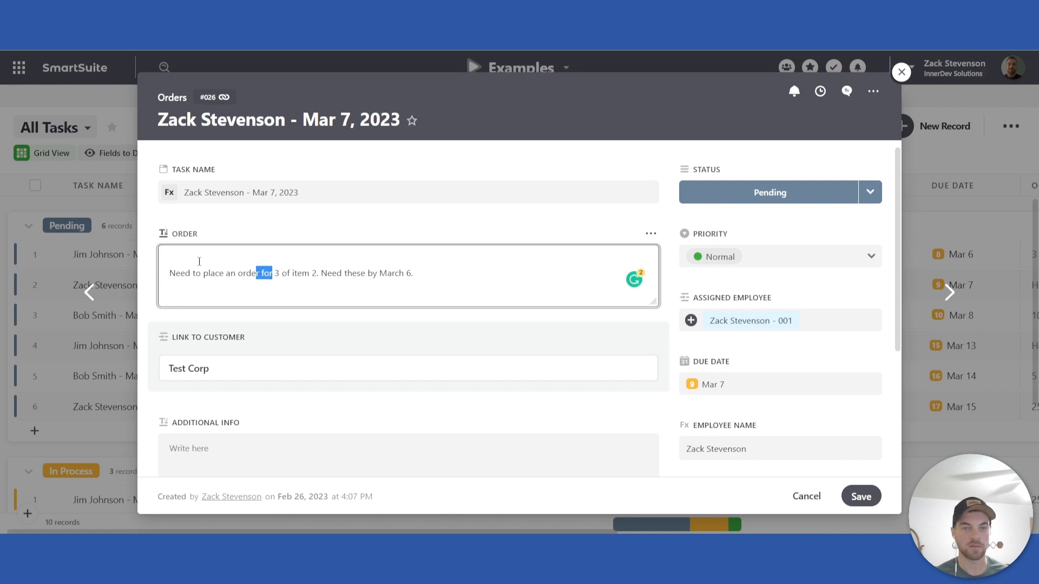
pyautogui.scroll(-3)
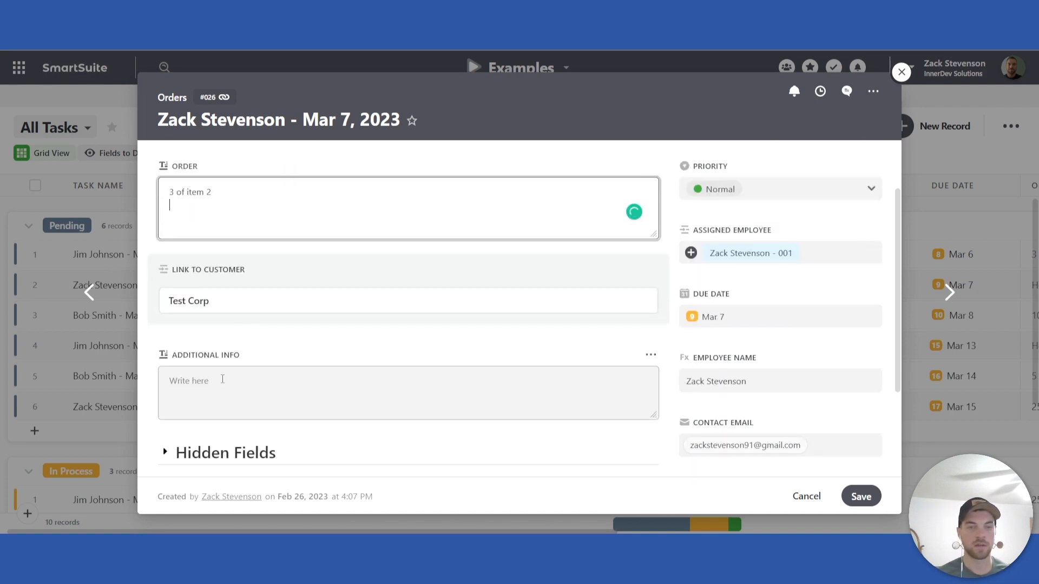
pyautogui.click(408, 392)
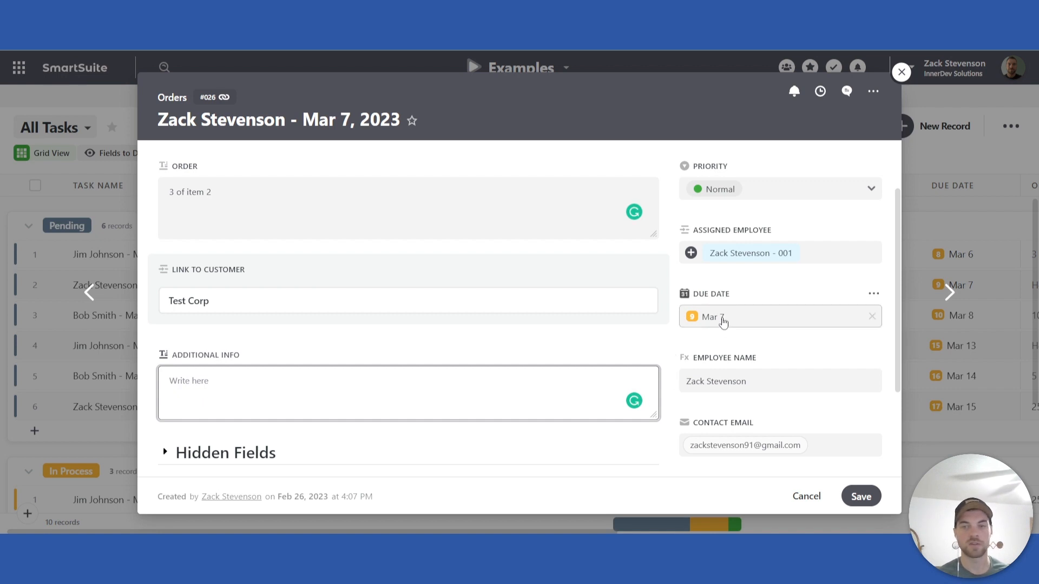
pyautogui.scroll(-3)
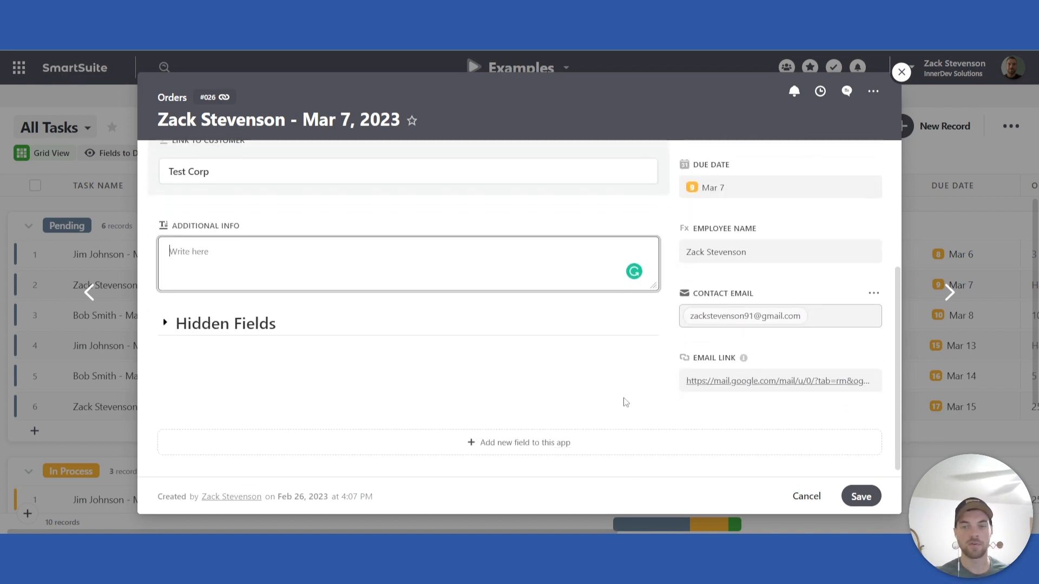
pyautogui.moveTo(801, 370)
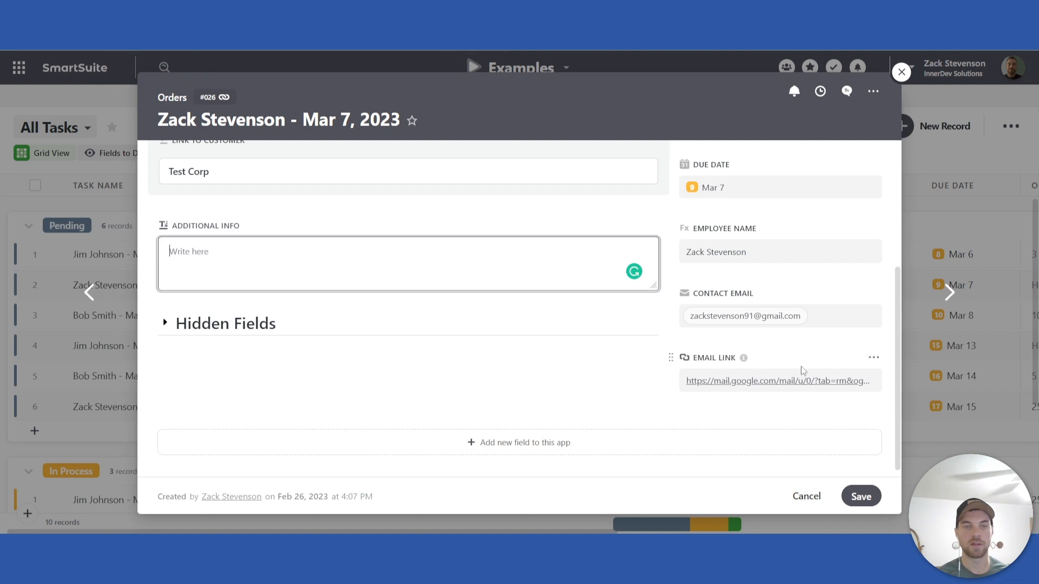
pyautogui.moveTo(478, 477)
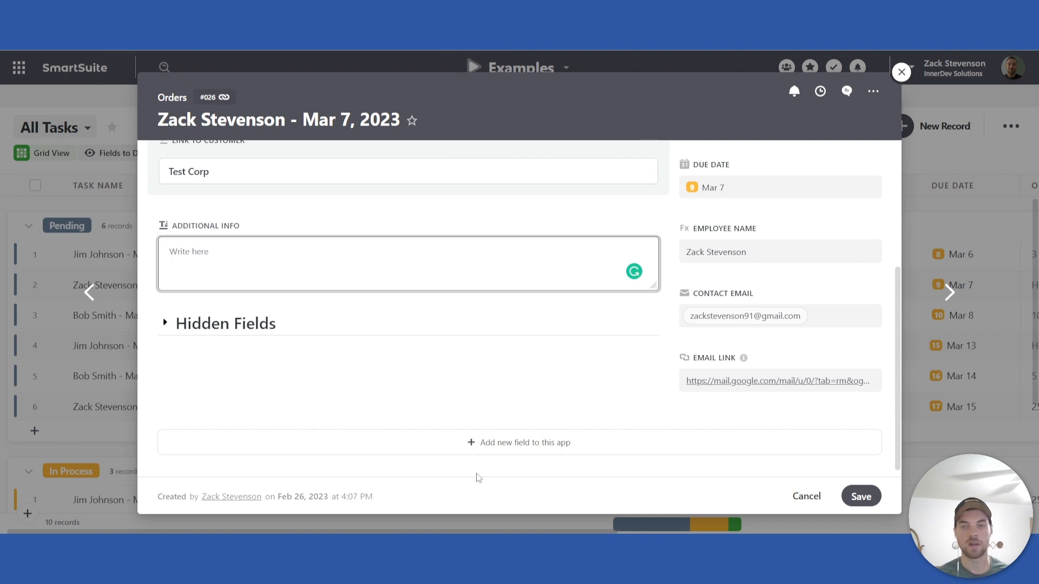
pyautogui.moveTo(734, 379)
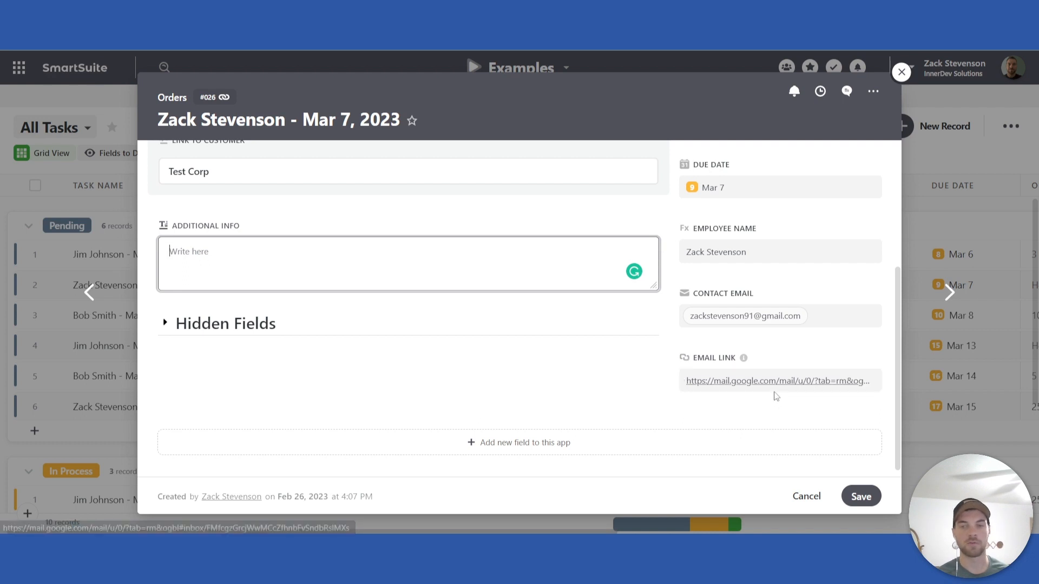
pyautogui.moveTo(771, 408)
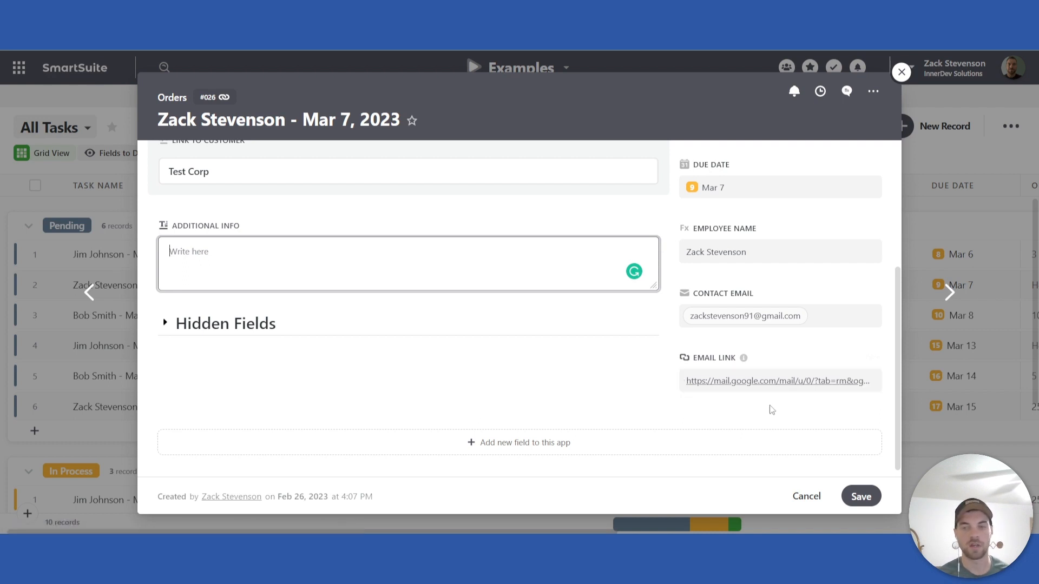
pyautogui.scroll(3)
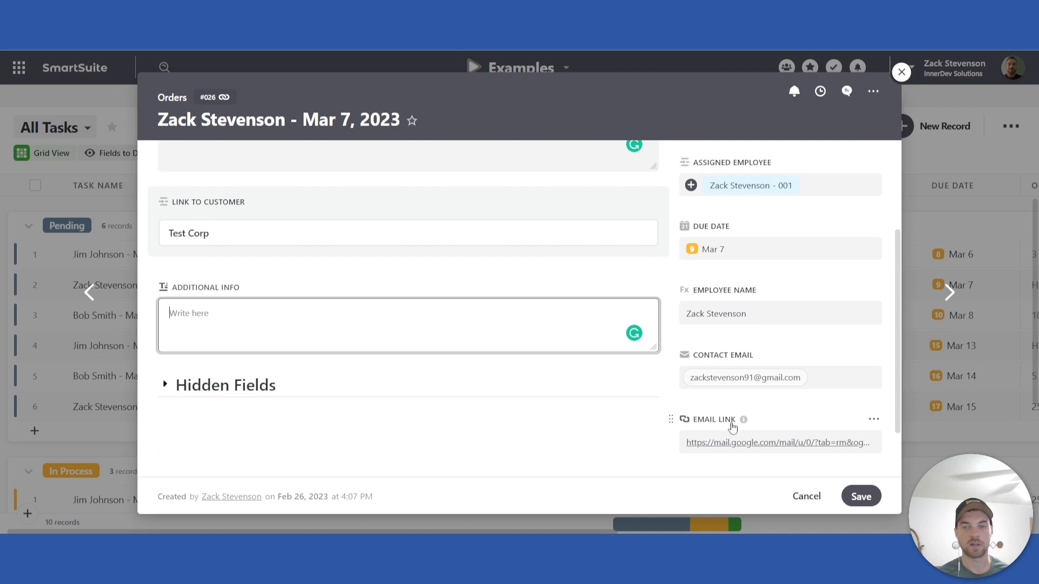
pyautogui.moveTo(742, 443)
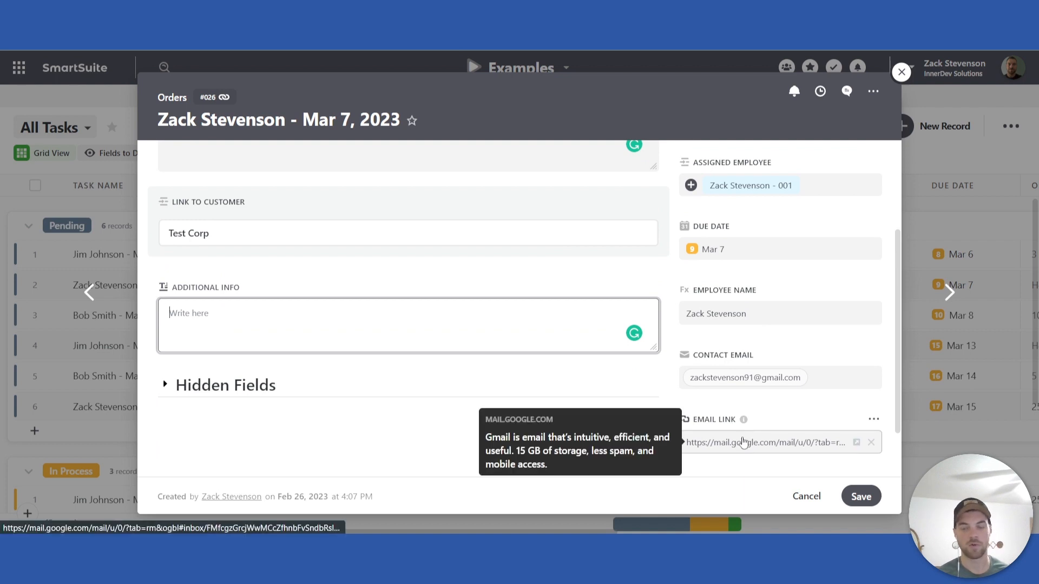
pyautogui.scroll(-3)
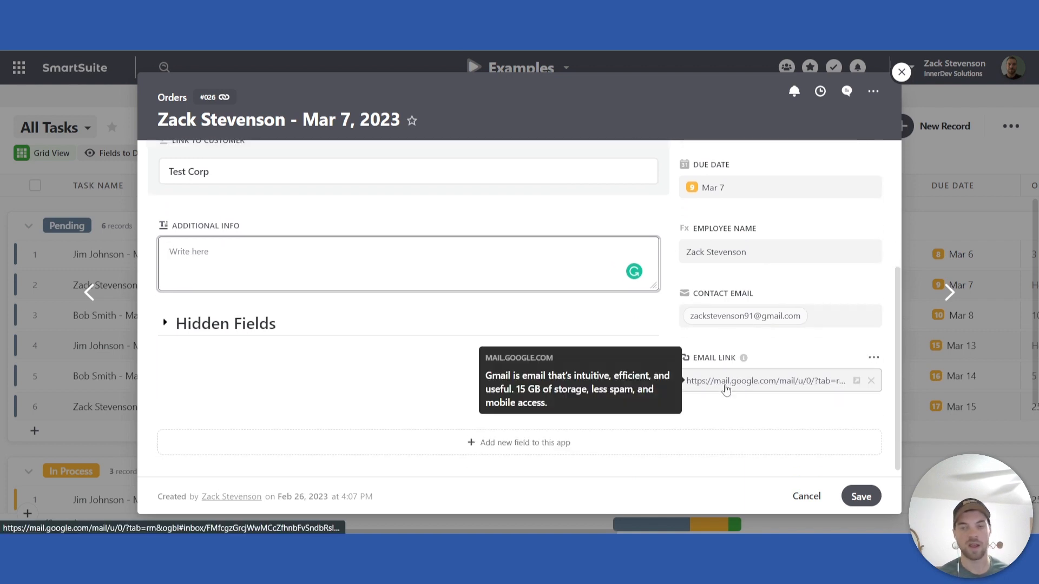
pyautogui.moveTo(808, 420)
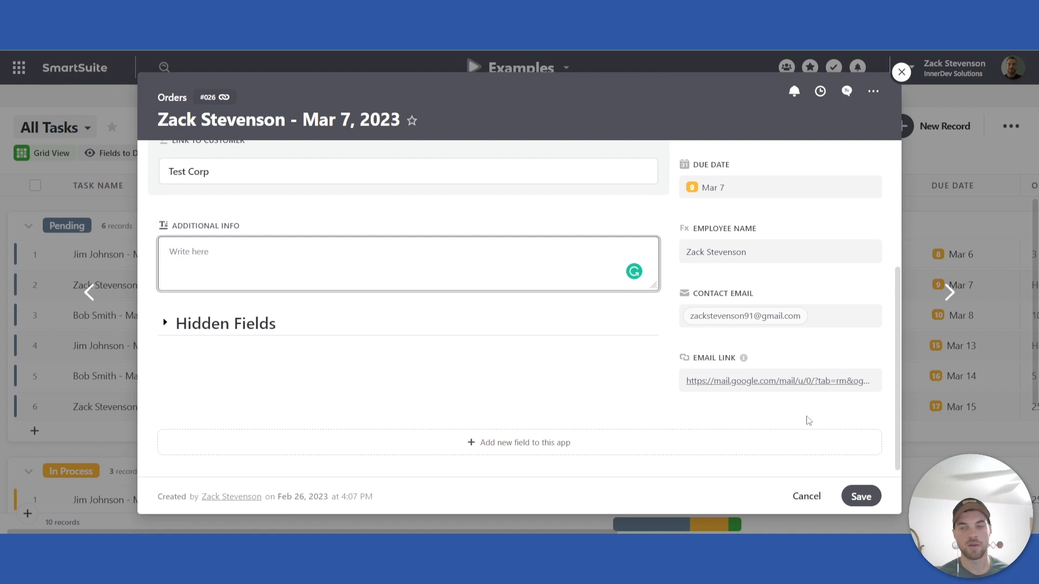
pyautogui.scroll(3)
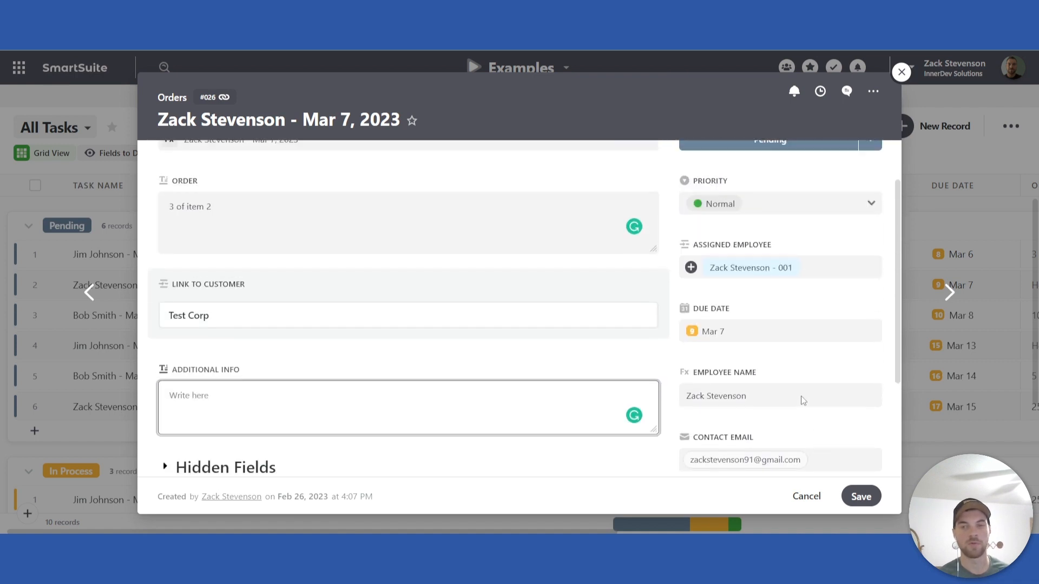
pyautogui.scroll(3)
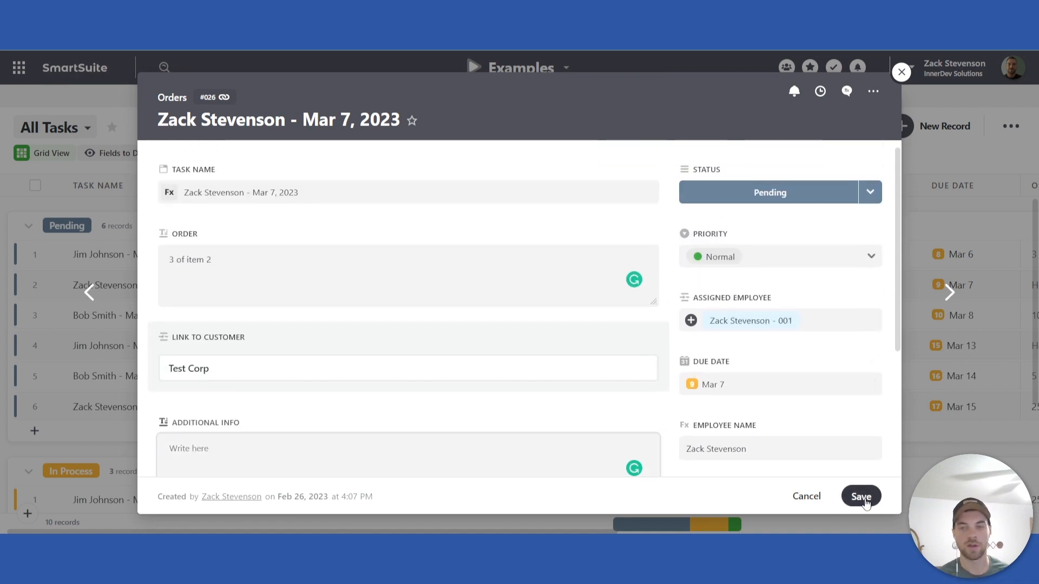
pyautogui.click(860, 497)
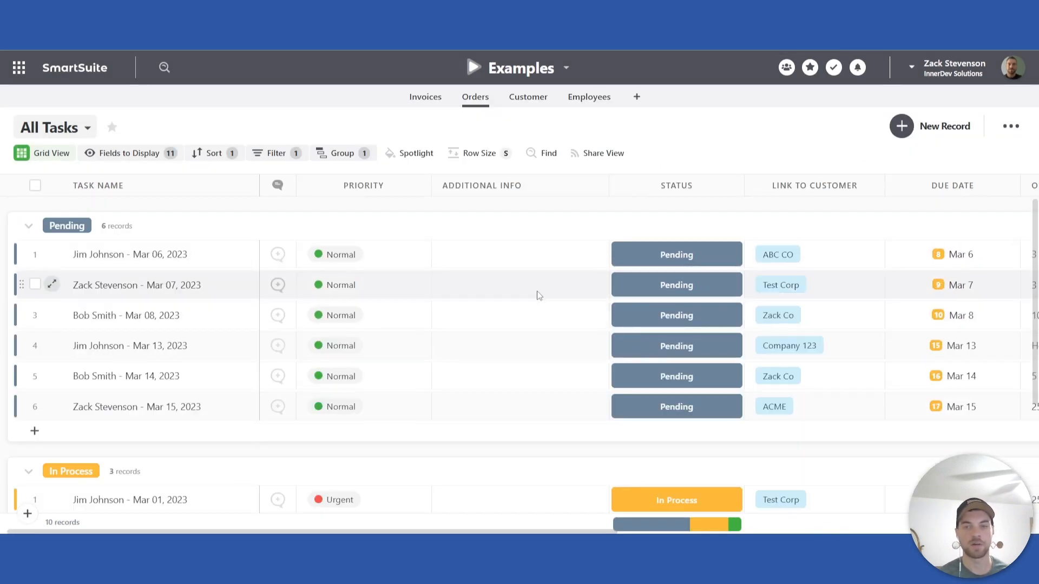
# - Check the Complete group in the Orders grid and bring up the saved views list
pyautogui.scroll(-3)
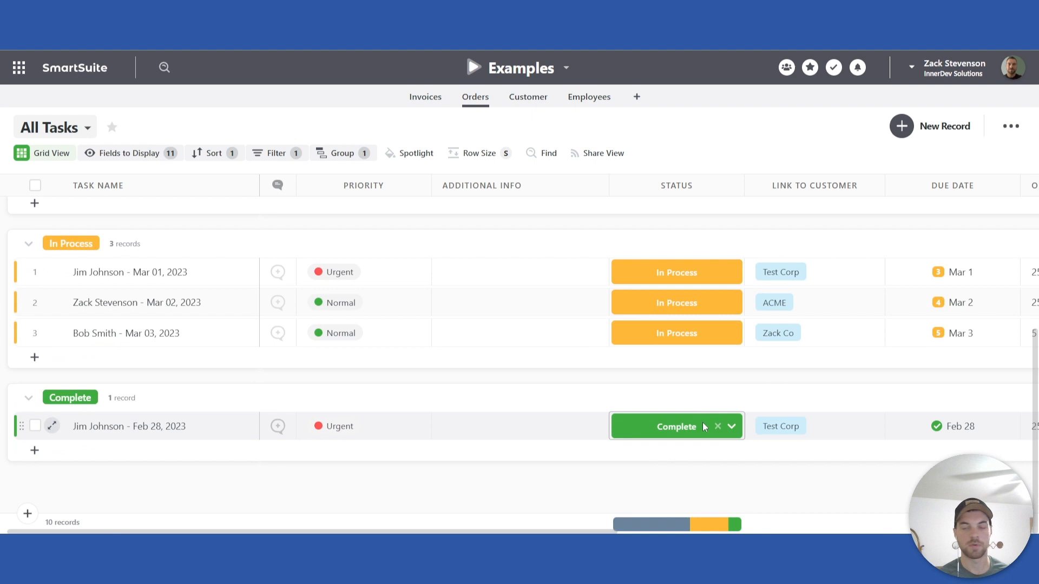
pyautogui.scroll(3)
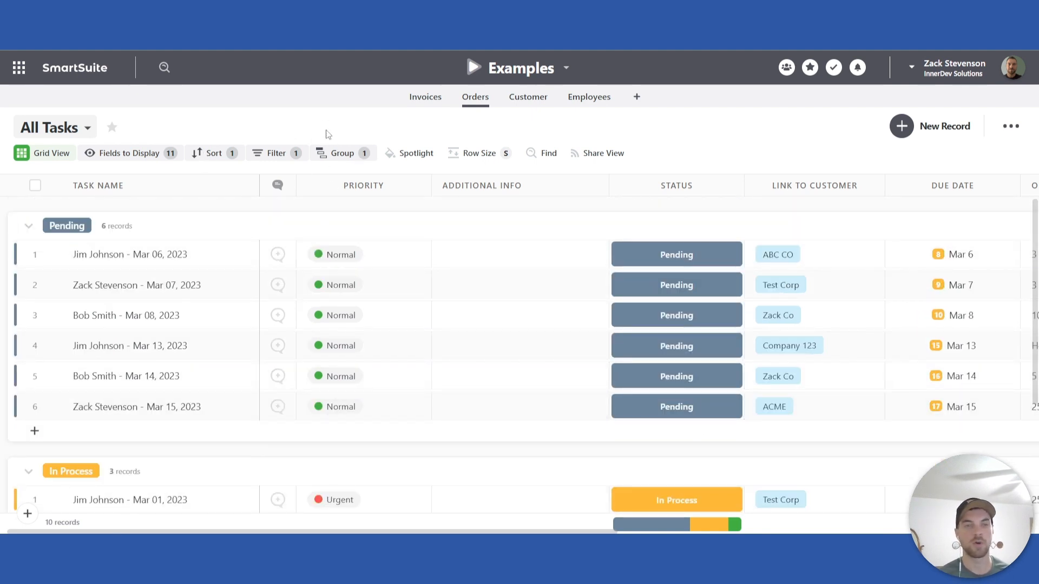
pyautogui.click(53, 127)
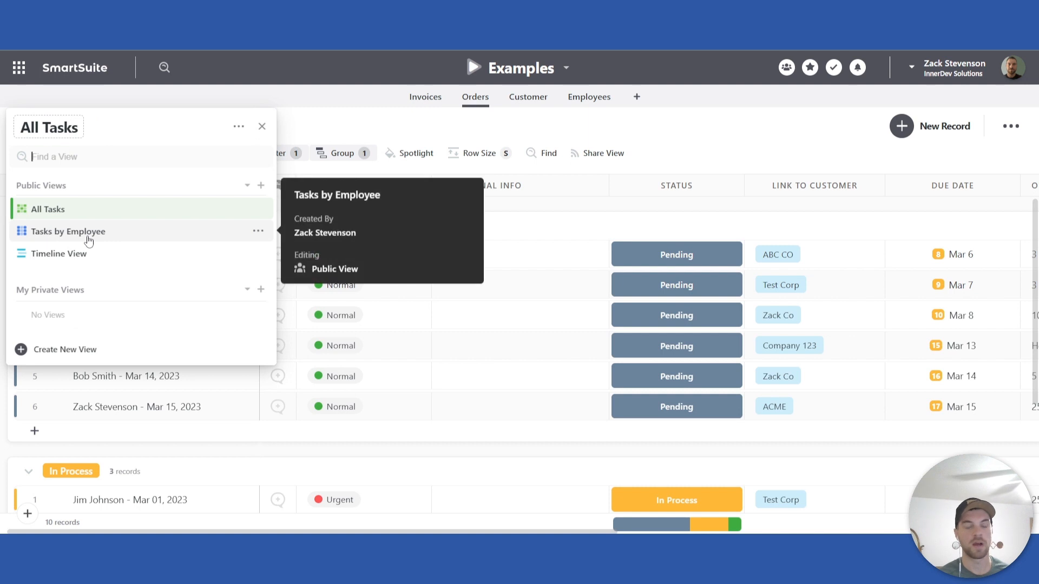
pyautogui.click(68, 232)
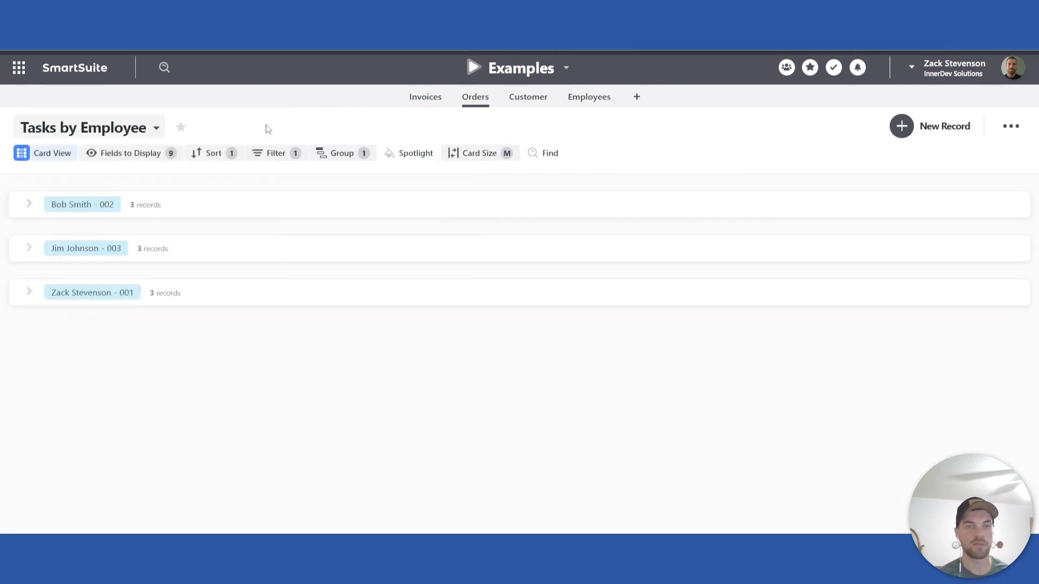
pyautogui.moveTo(51, 366)
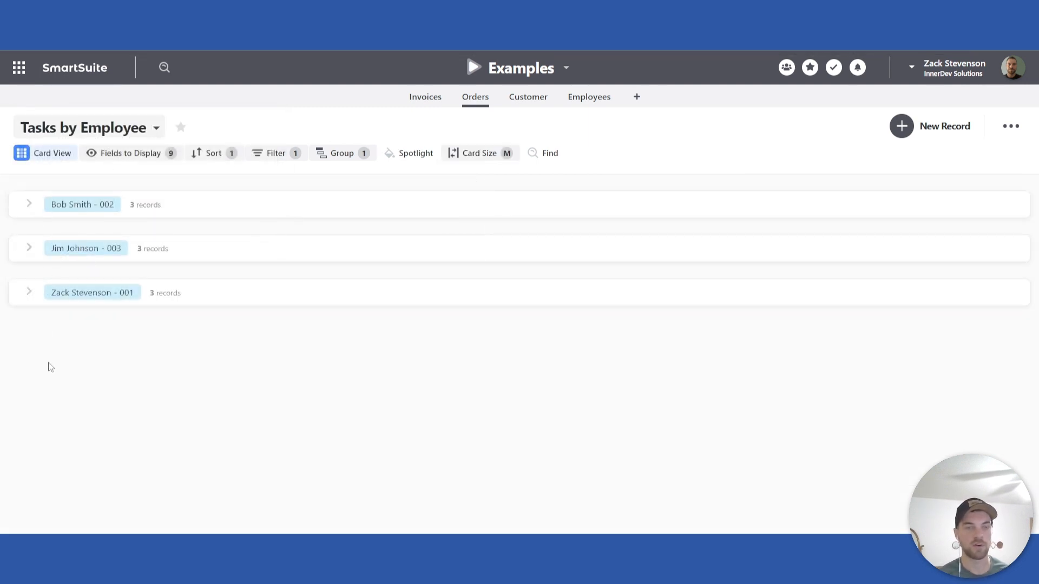
pyautogui.moveTo(29, 248)
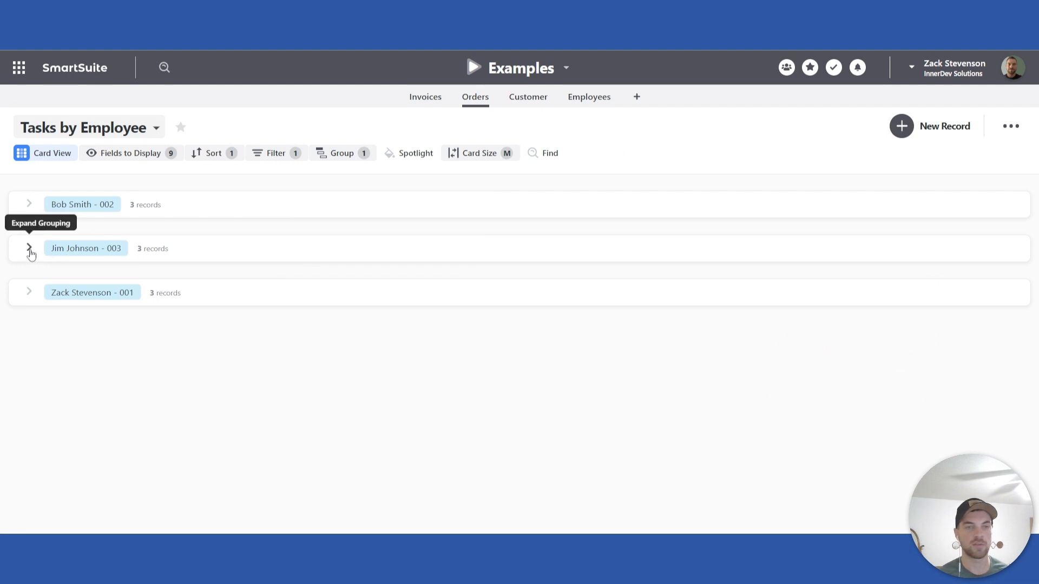
pyautogui.click(29, 249)
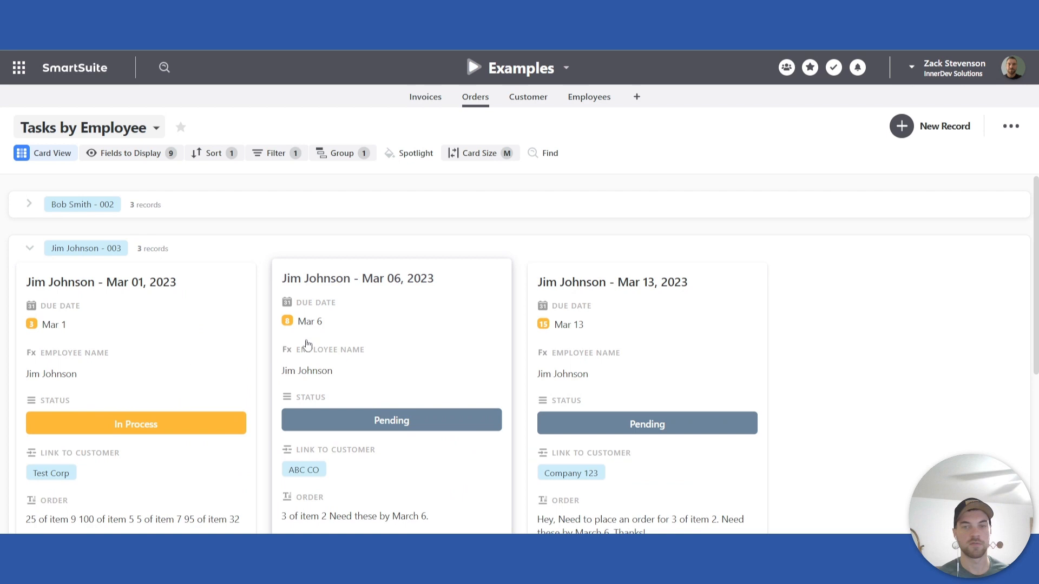
pyautogui.moveTo(191, 438)
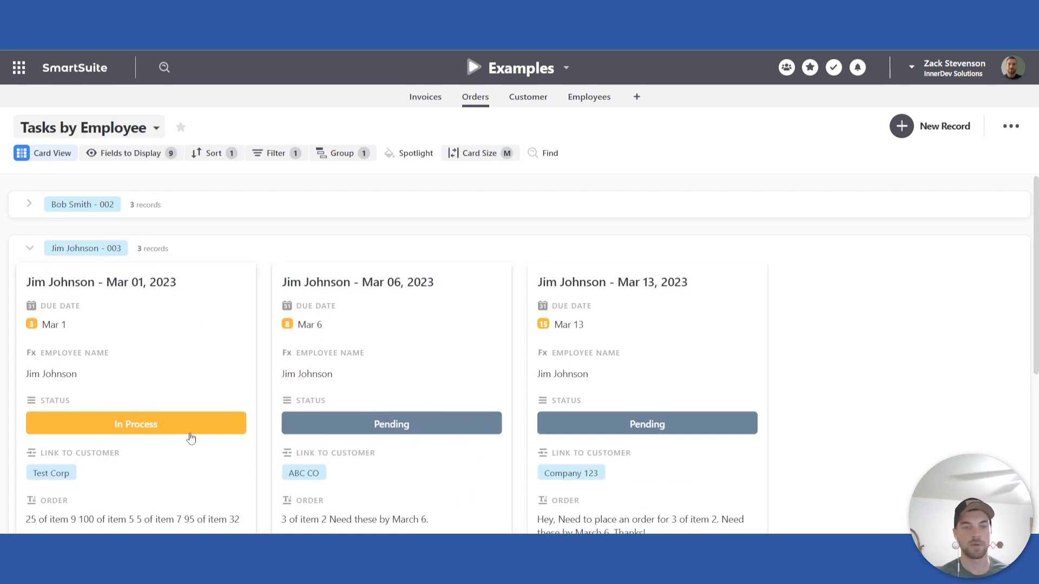
pyautogui.click(100, 281)
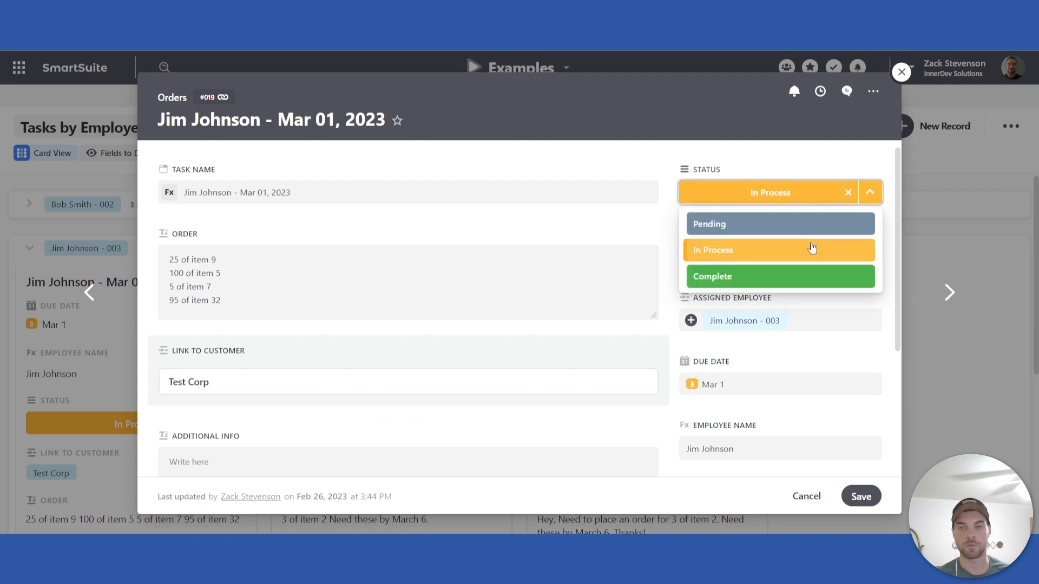
pyautogui.moveTo(734, 252)
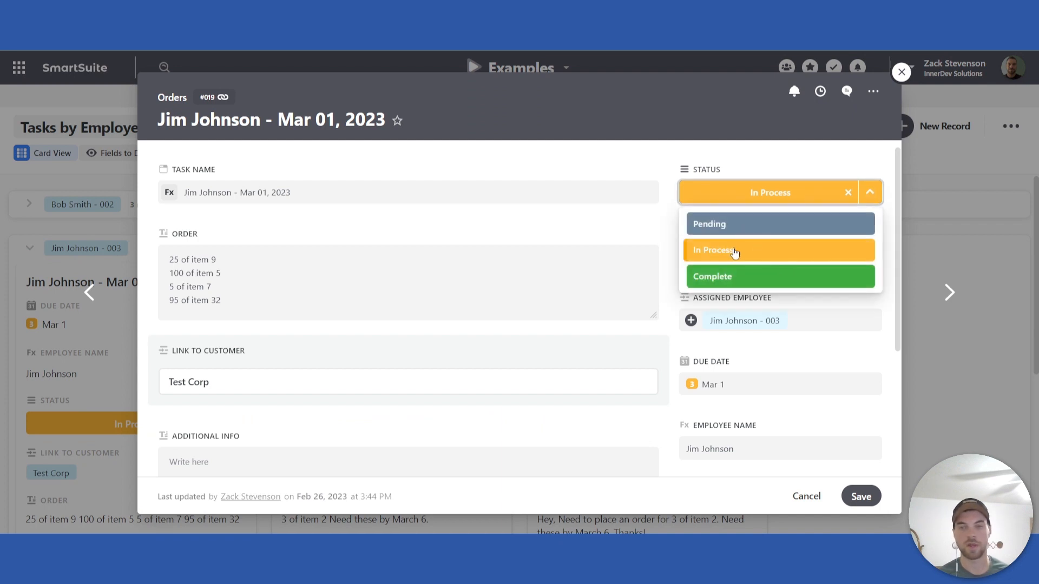
pyautogui.click(779, 276)
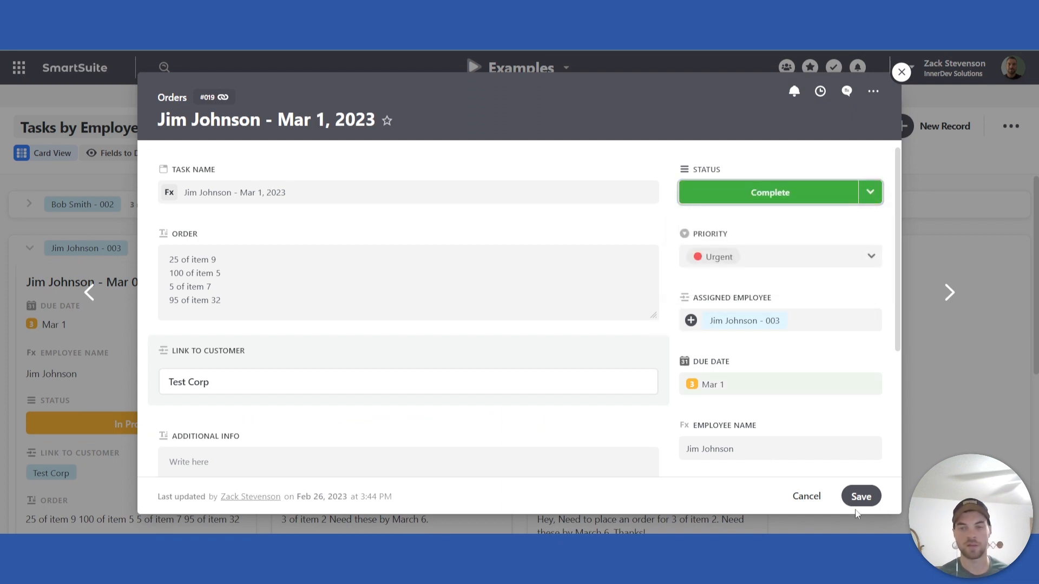
pyautogui.click(860, 497)
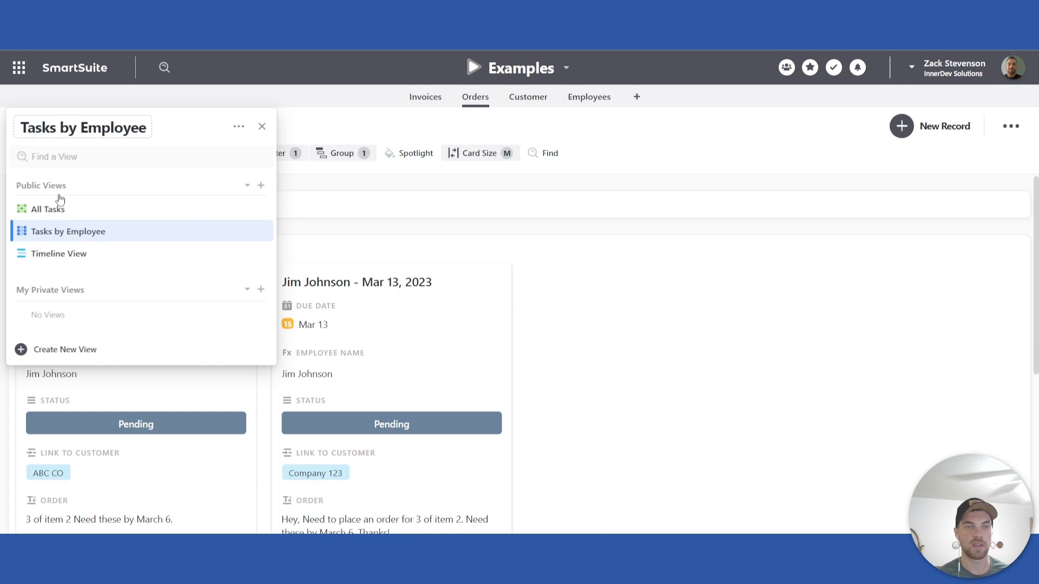
pyautogui.click(46, 209)
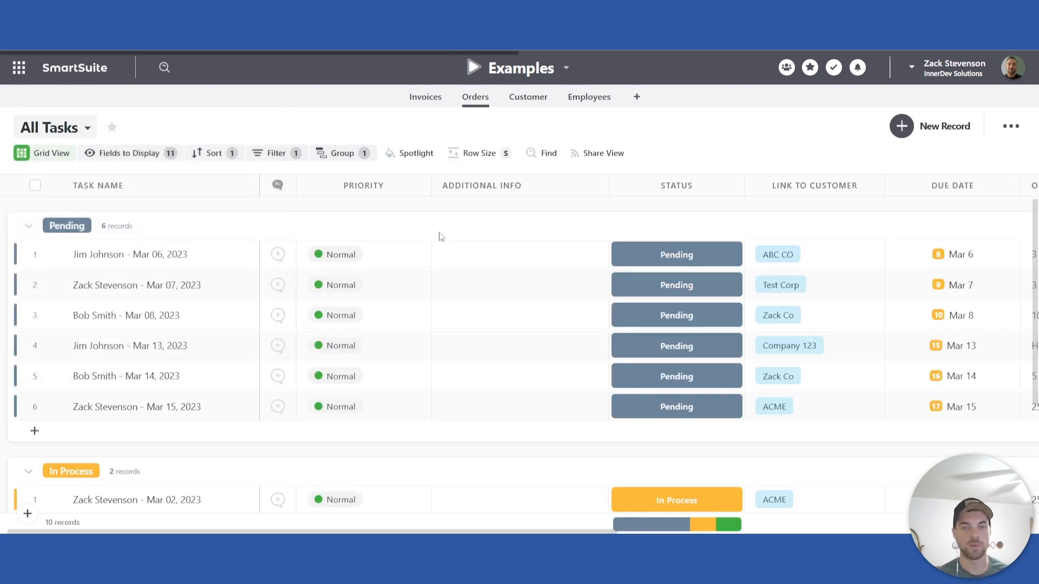
# - Confirm the Mar 01, 2023 task sits under Complete in the All Tasks grid, then move to the Customer table
pyautogui.scroll(-3)
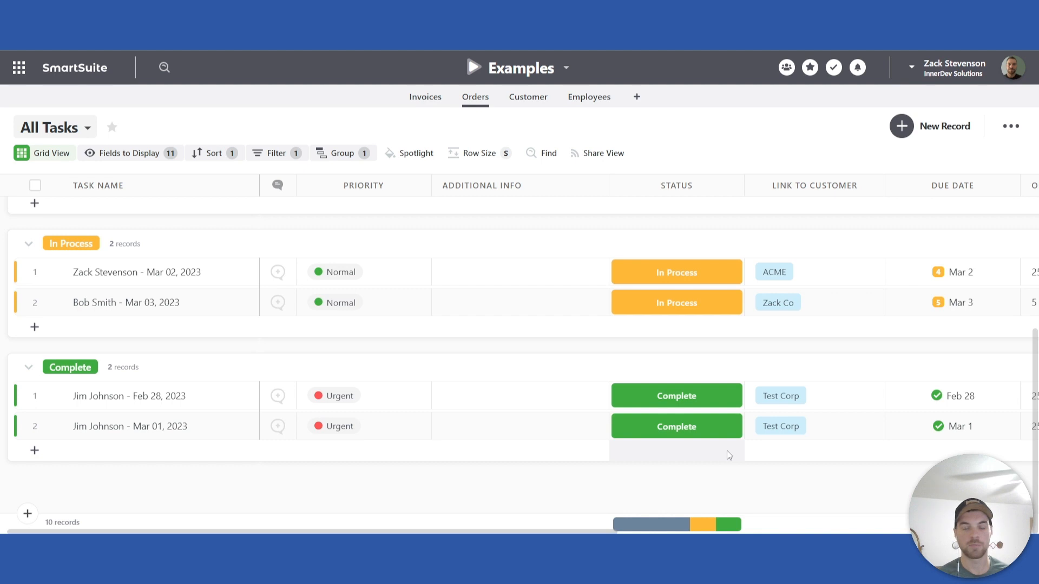
pyautogui.scroll(3)
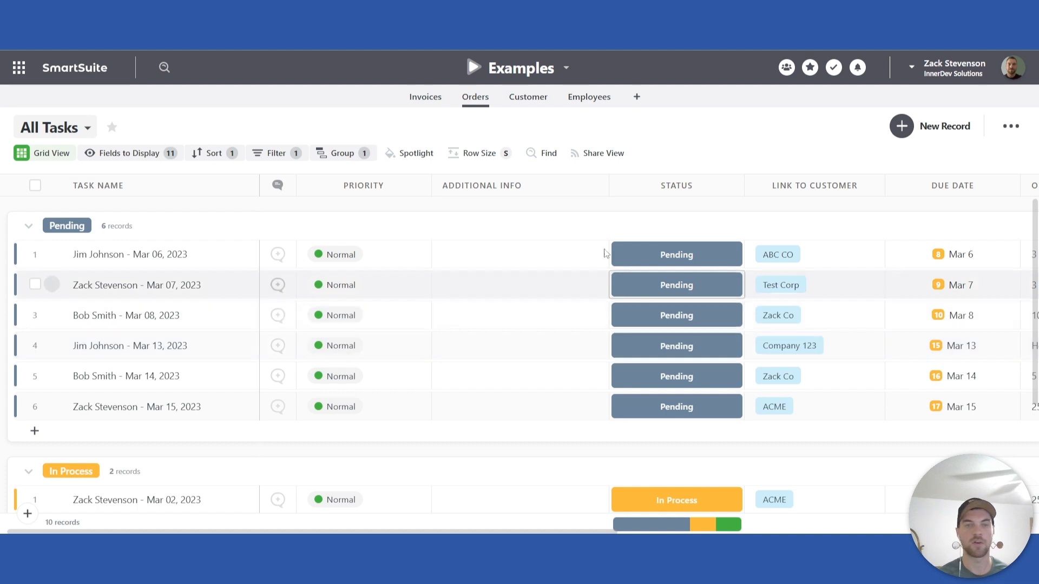
pyautogui.click(675, 253)
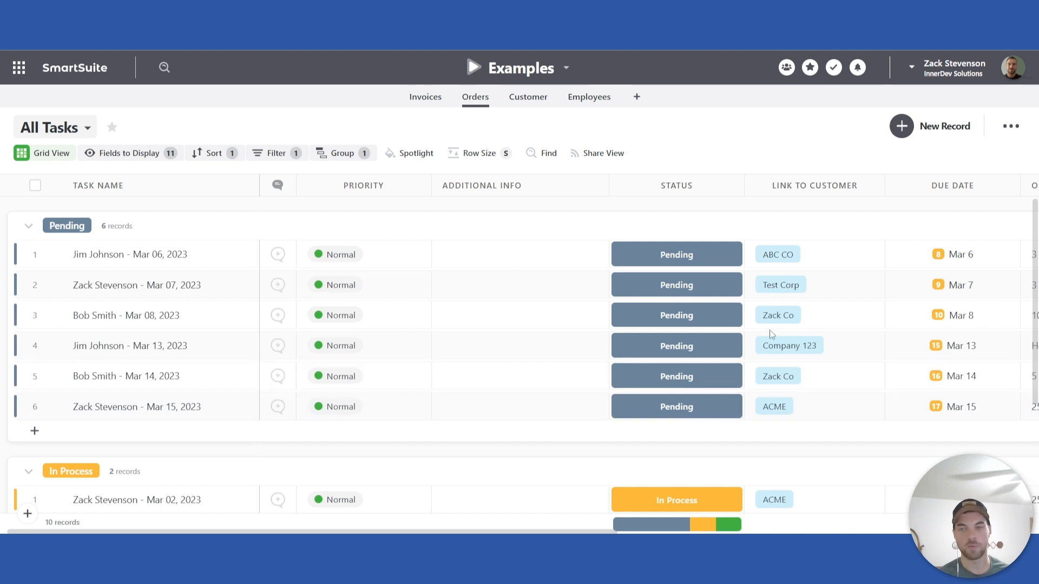
pyautogui.click(520, 315)
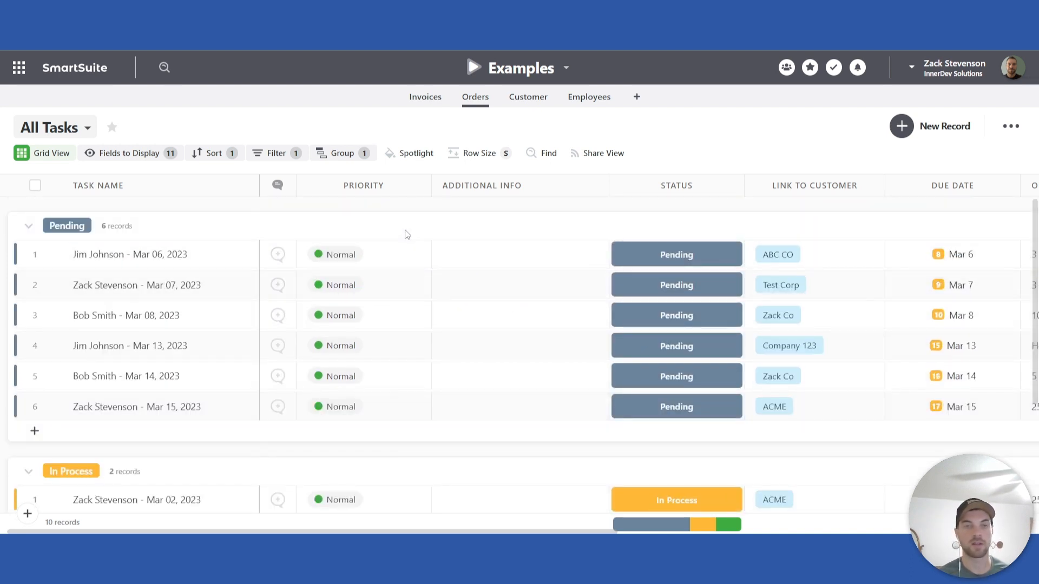
pyautogui.moveTo(432, 221)
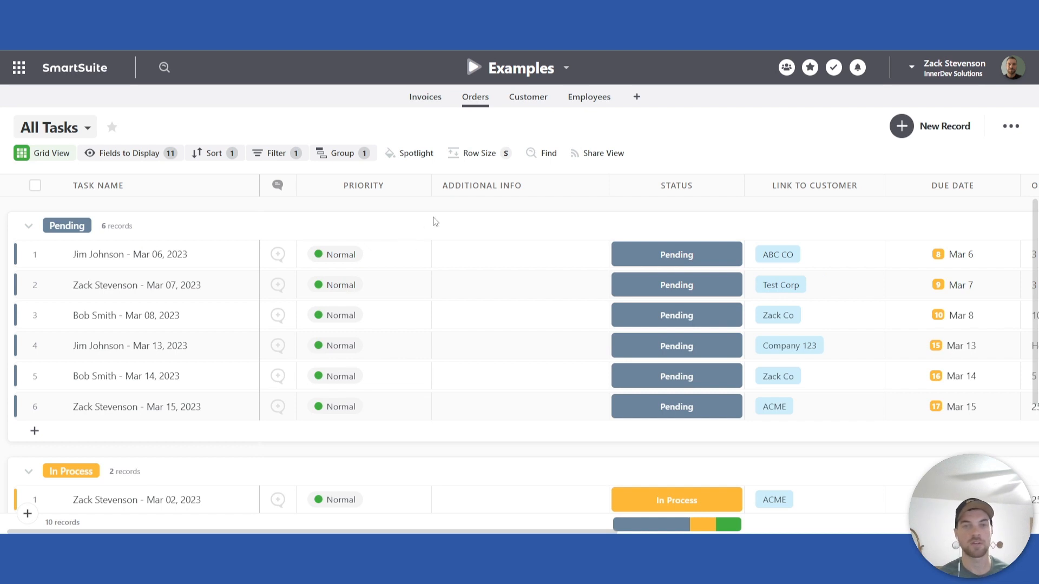
pyautogui.click(527, 96)
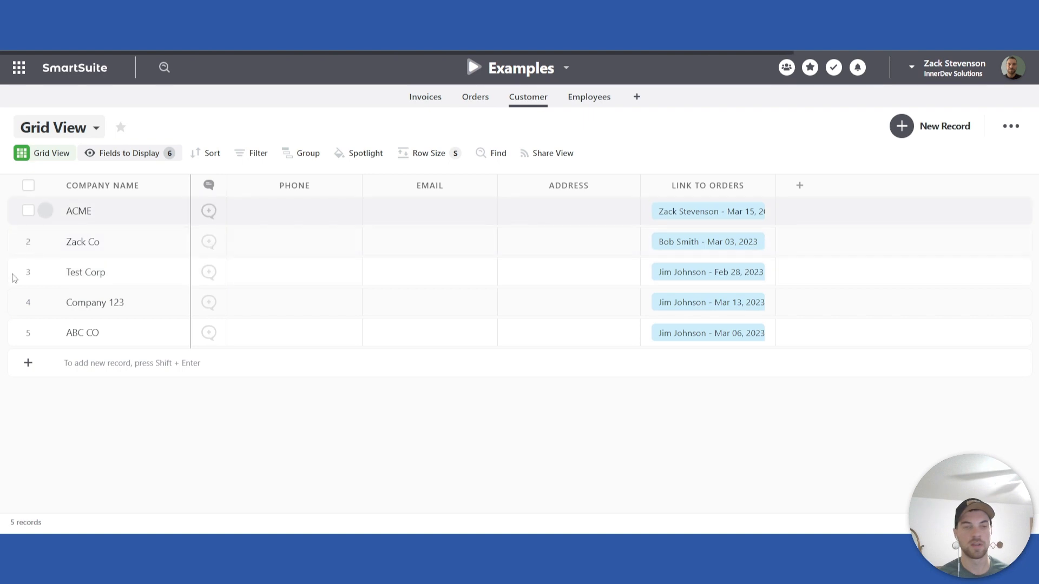
# - Look over the Employees table, then return to the Orders All Tasks grid
pyautogui.click(589, 97)
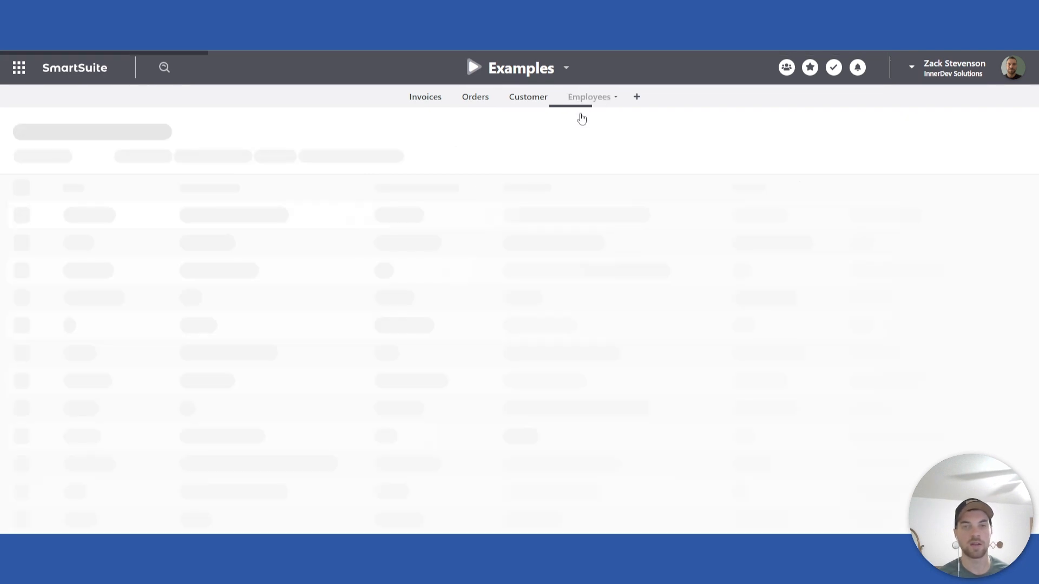
pyautogui.click(589, 96)
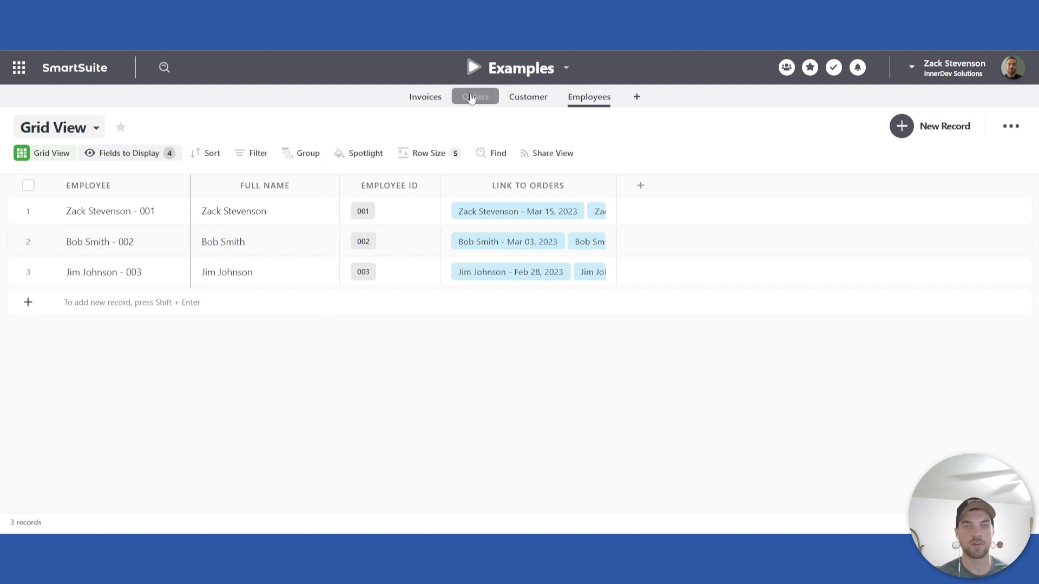
pyautogui.click(474, 96)
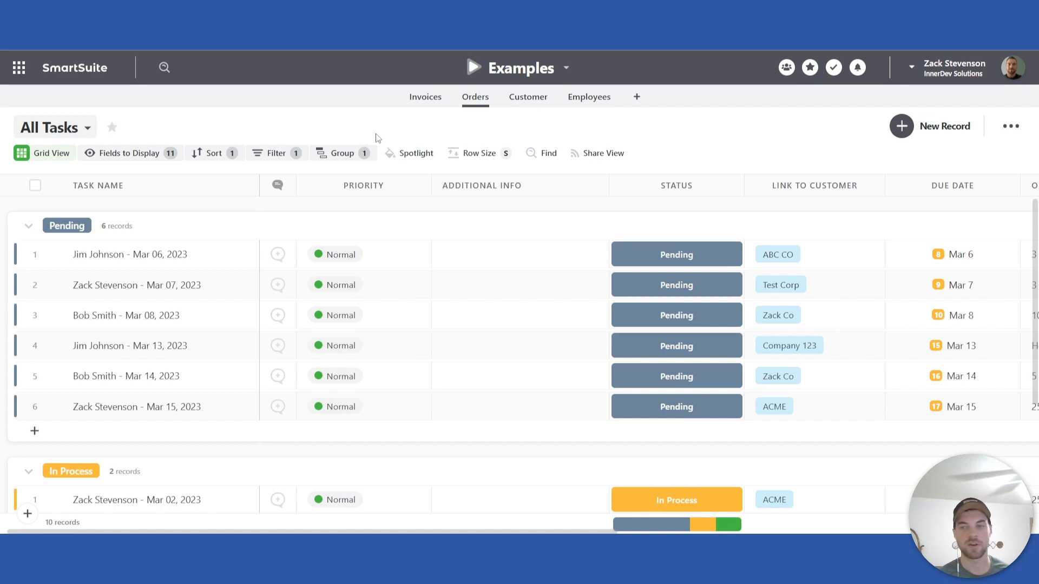
pyautogui.hscroll(3)
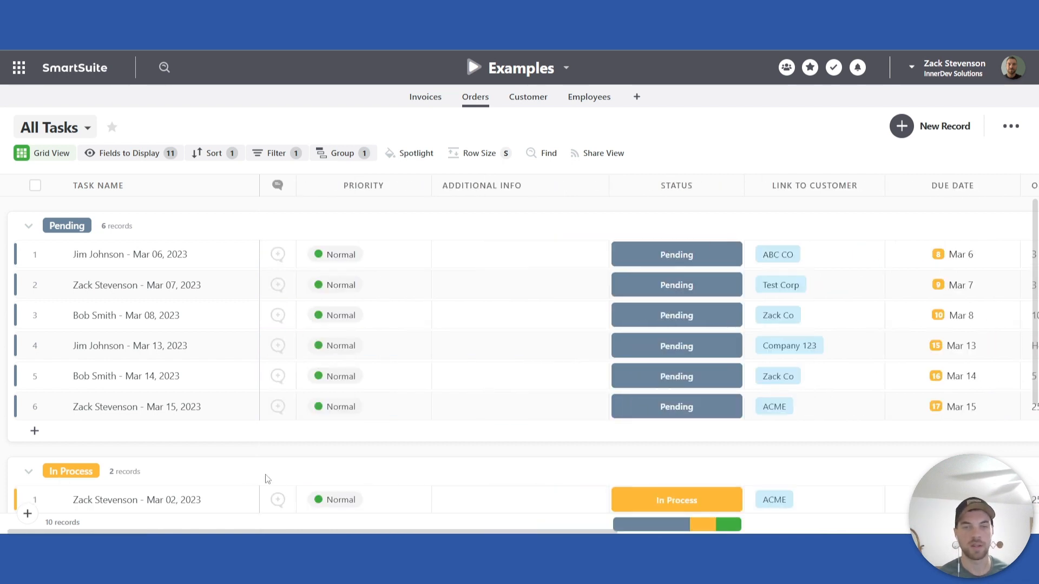
pyautogui.moveTo(362, 140)
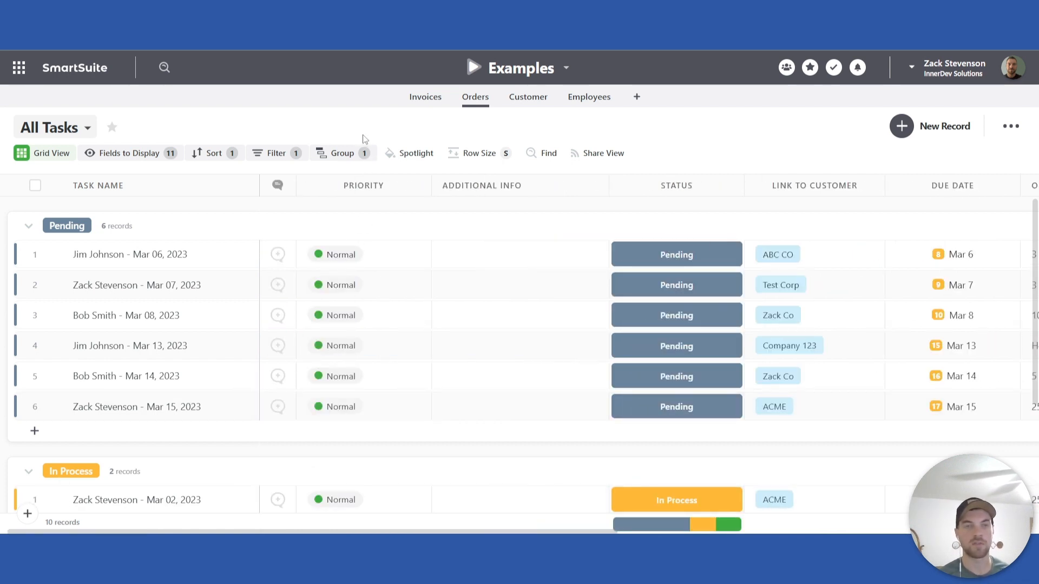
pyautogui.moveTo(478, 152)
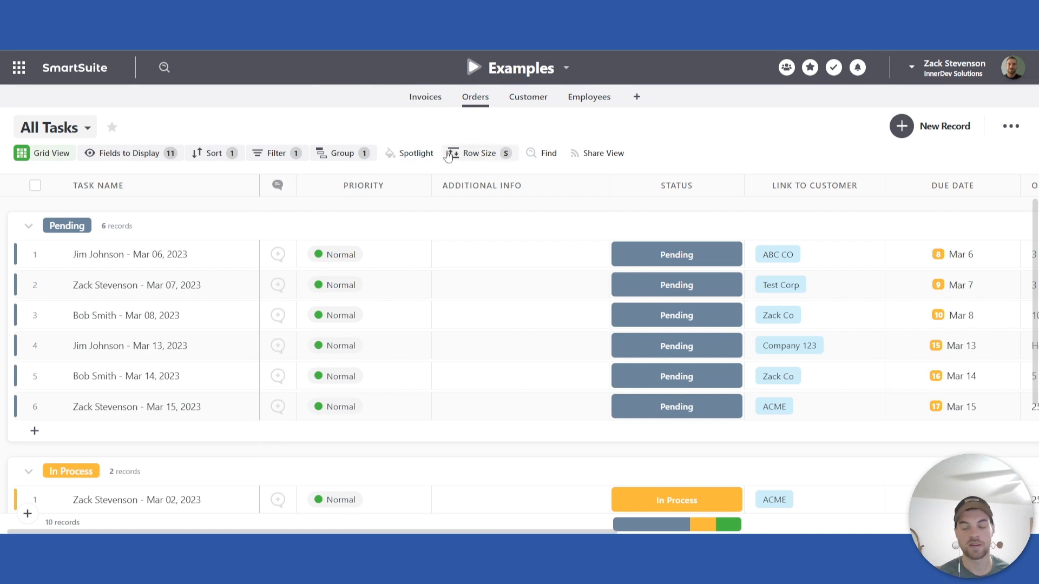
pyautogui.moveTo(459, 152)
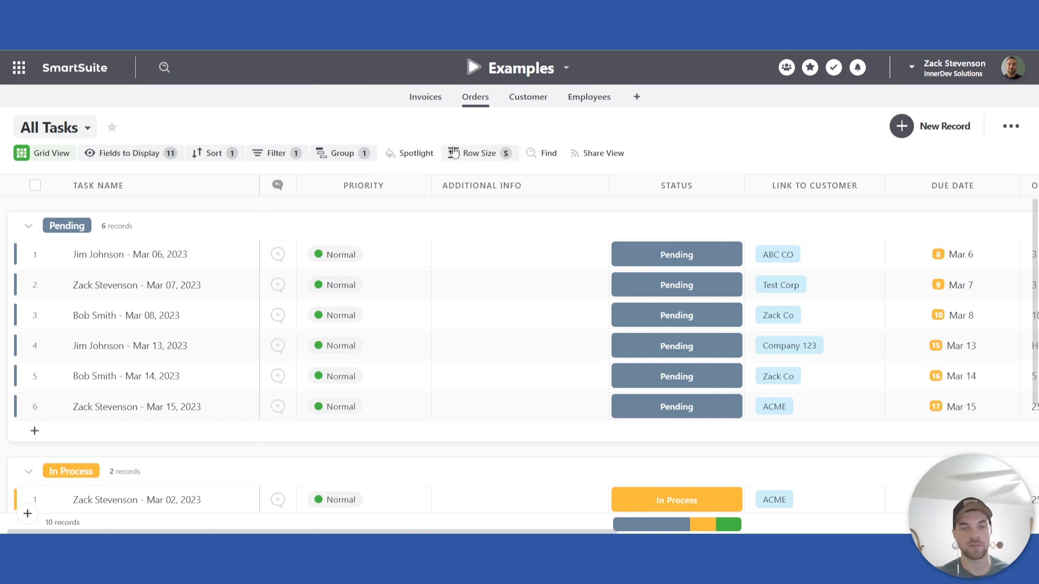
pyautogui.moveTo(436, 129)
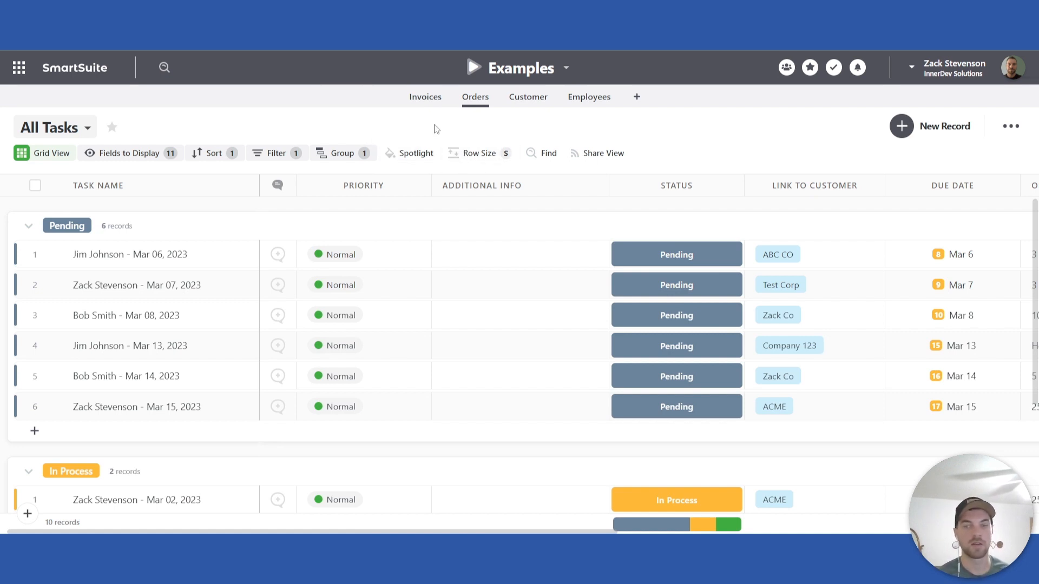